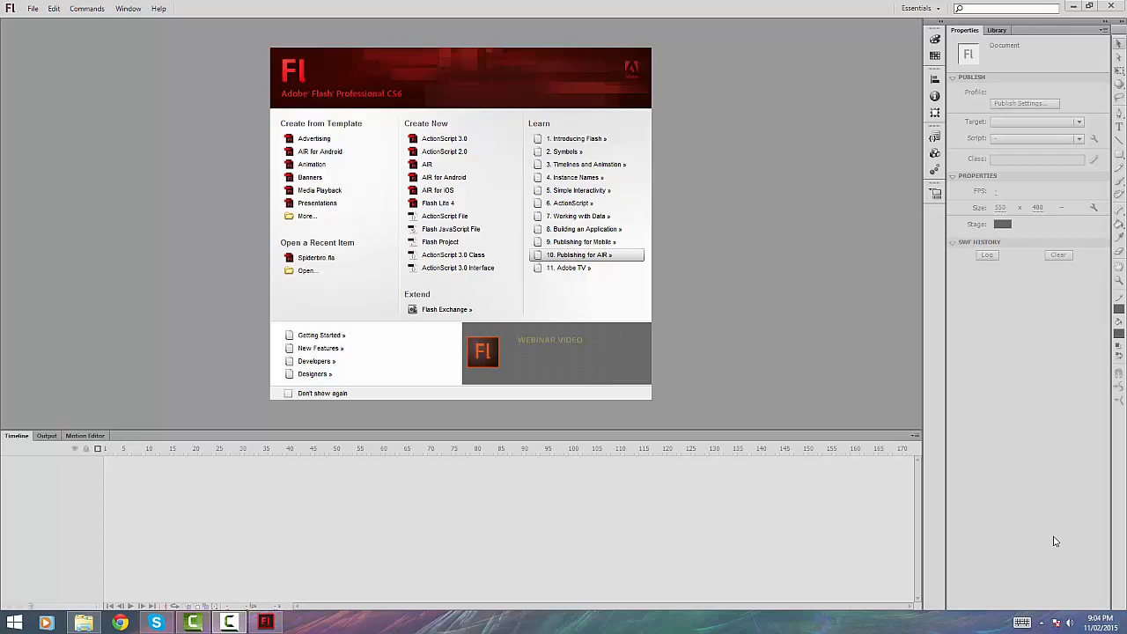
mouse_move(443, 137)
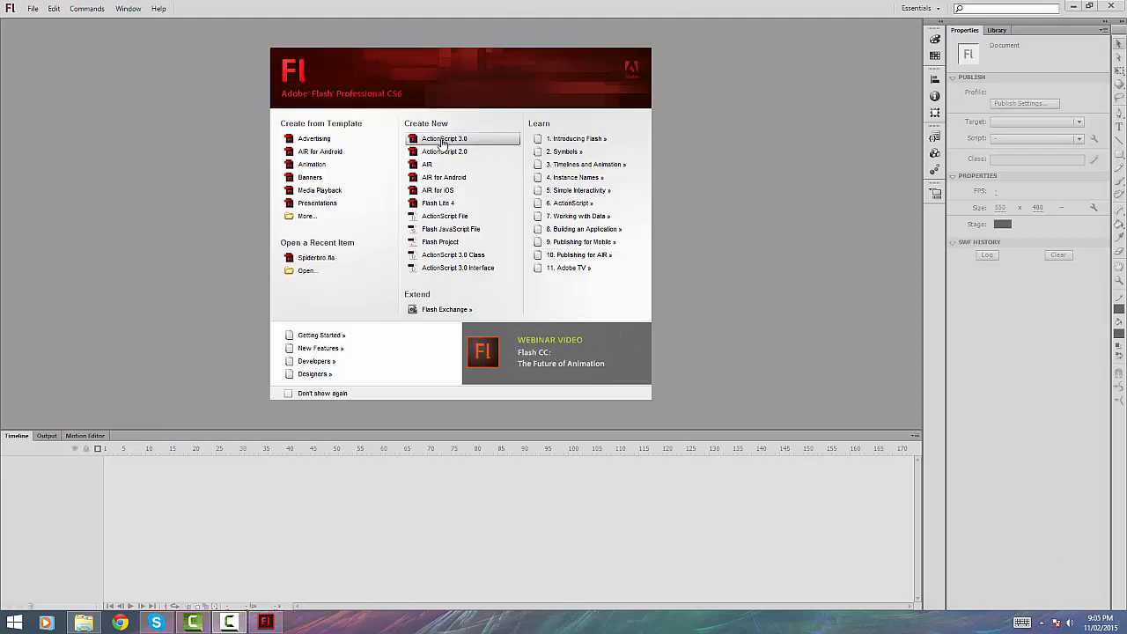
- Create a new blank ActionScript 3.0 document from the Welcome screen
click(444, 137)
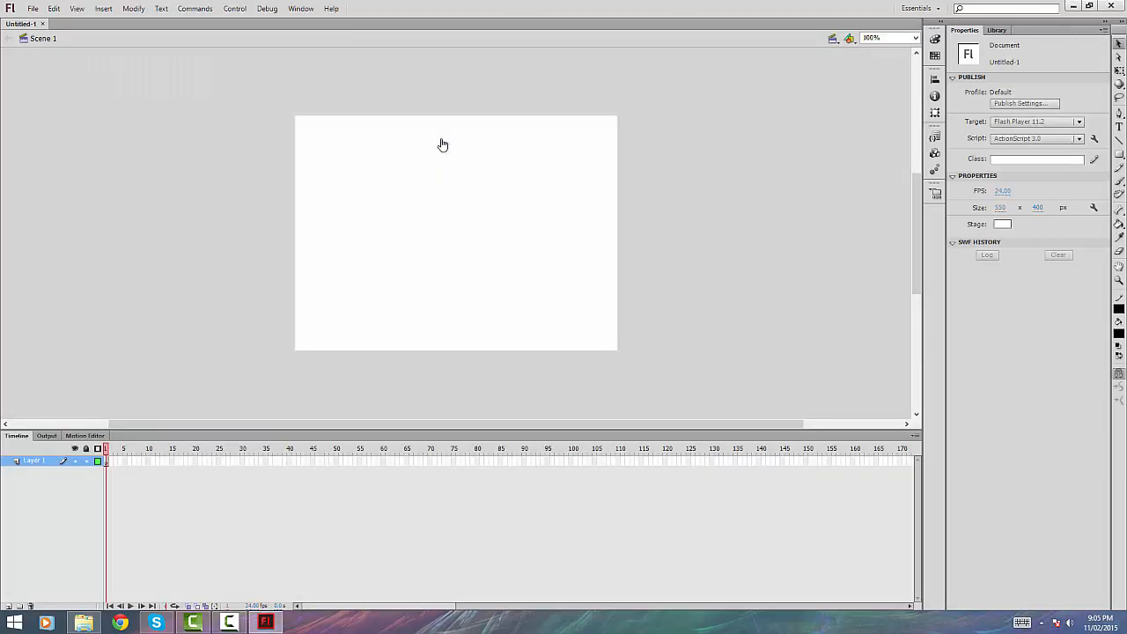
mouse_move(736, 303)
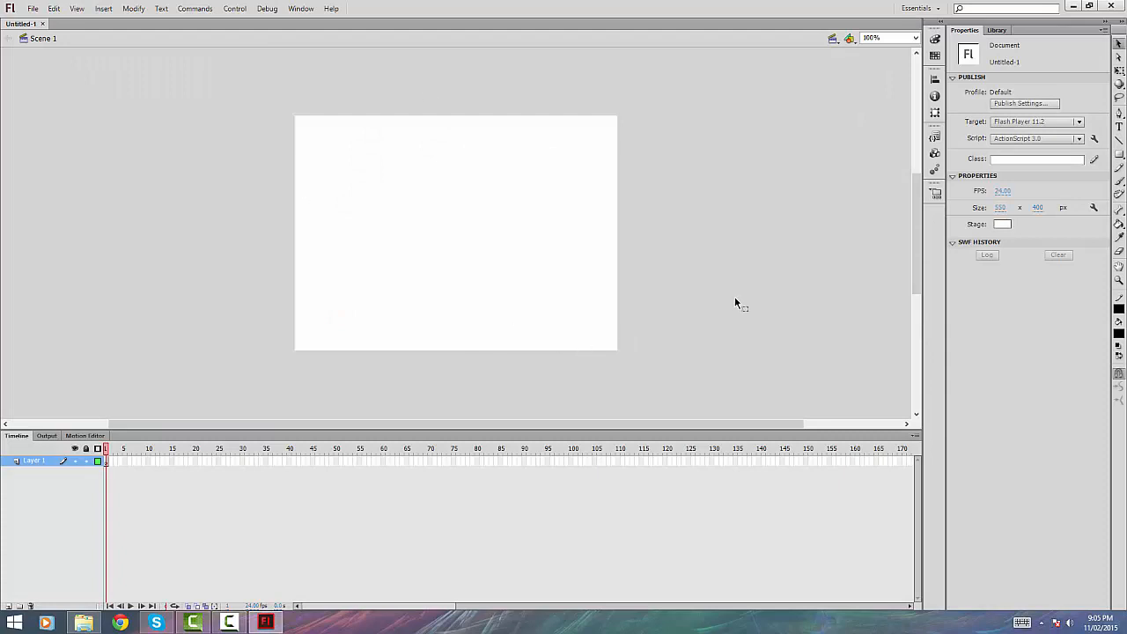
mouse_move(310, 27)
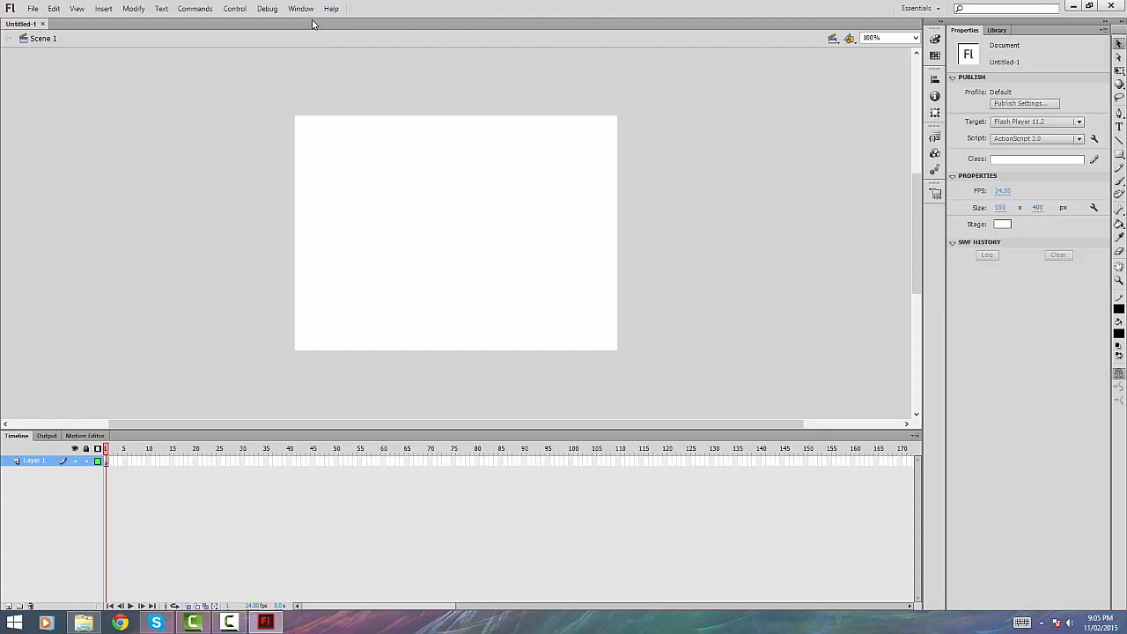
- Bring up the KeyframeCaddy panel from Other Panels and dock it below Properties
click(300, 7)
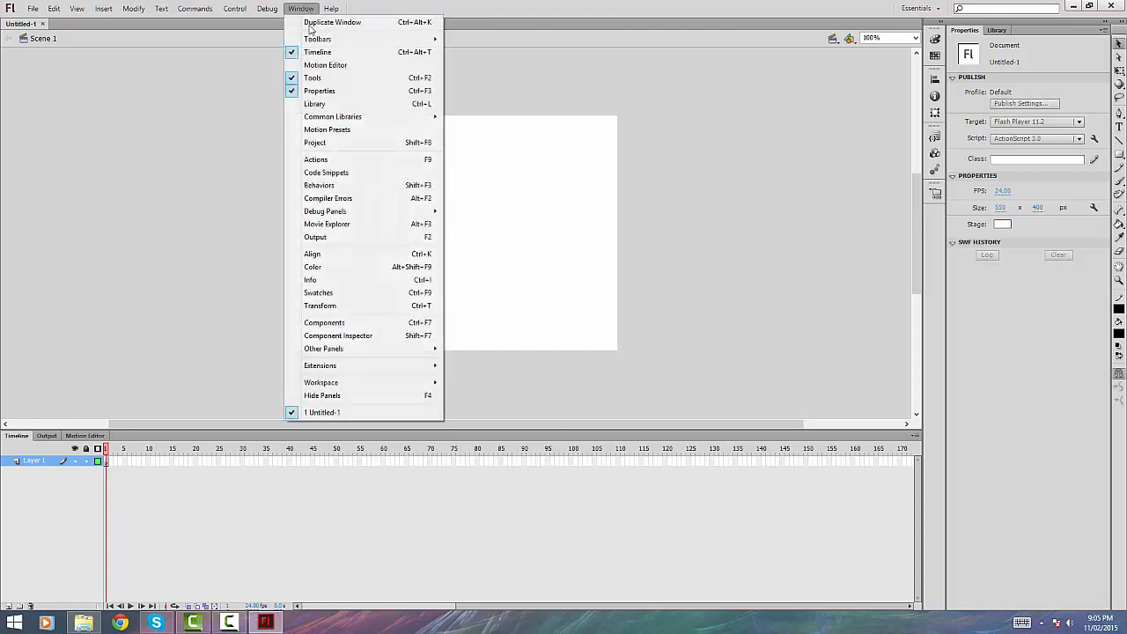
mouse_move(355, 318)
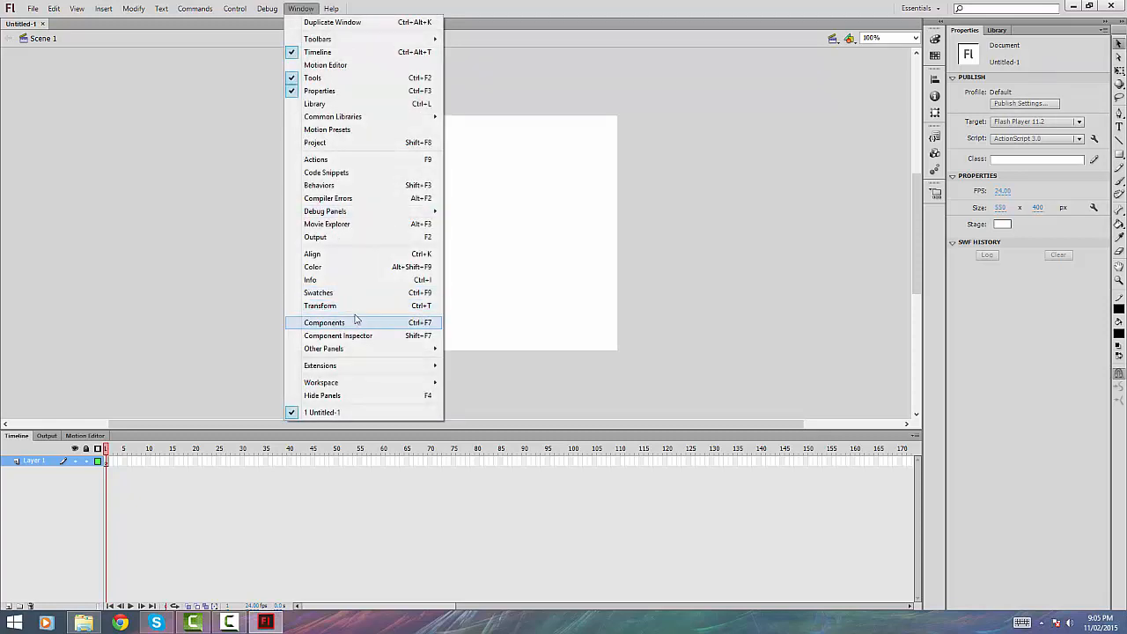
mouse_move(359, 327)
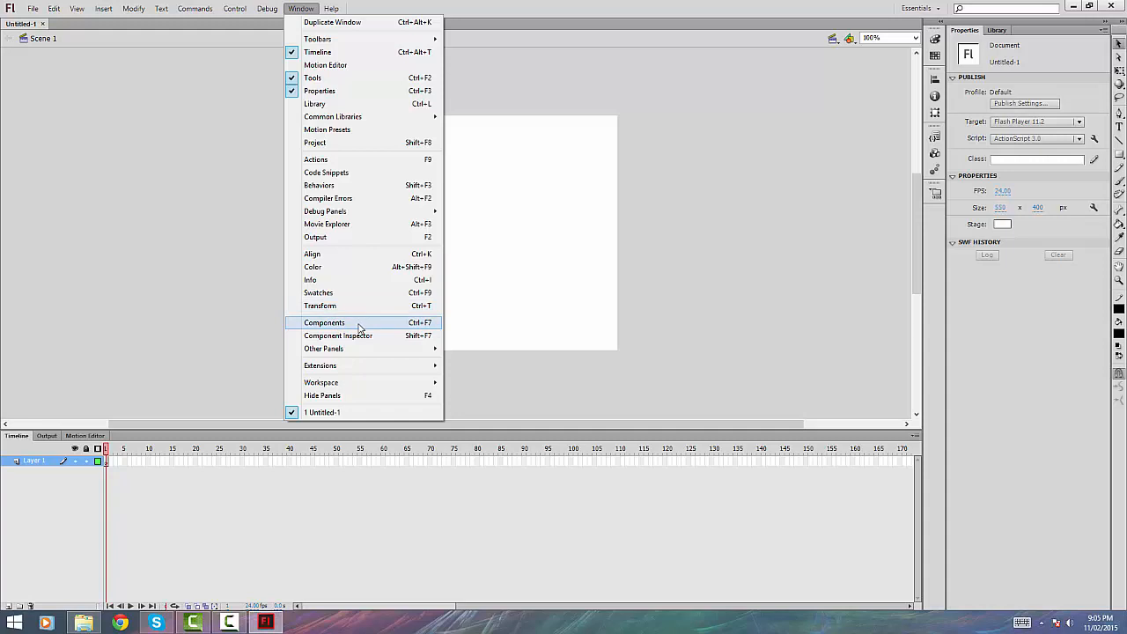
mouse_move(338, 334)
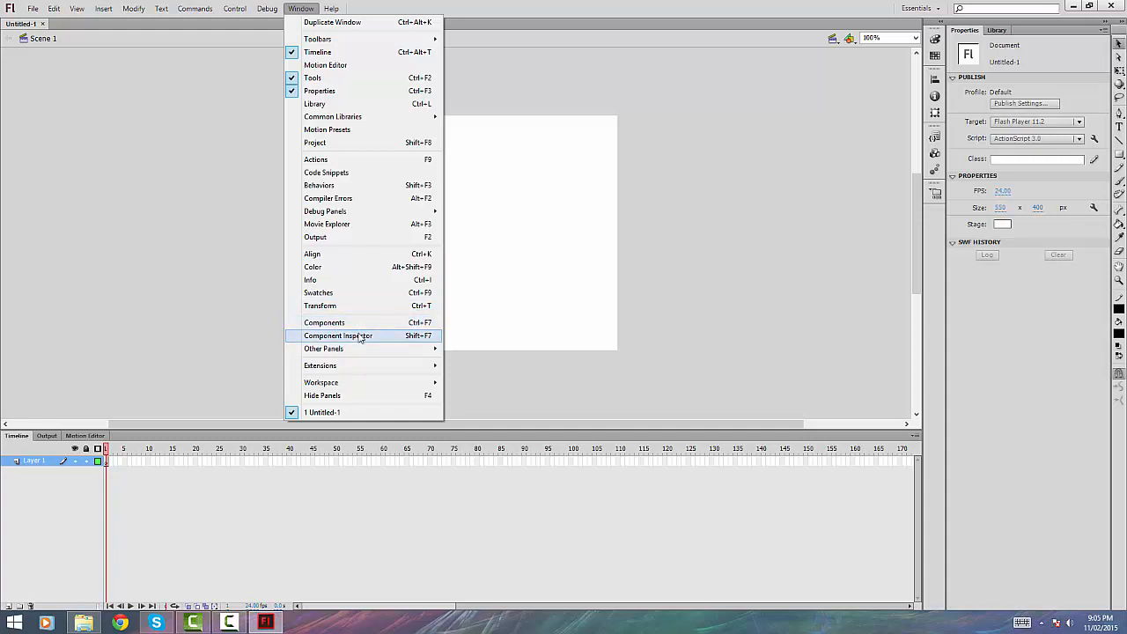
mouse_move(325, 364)
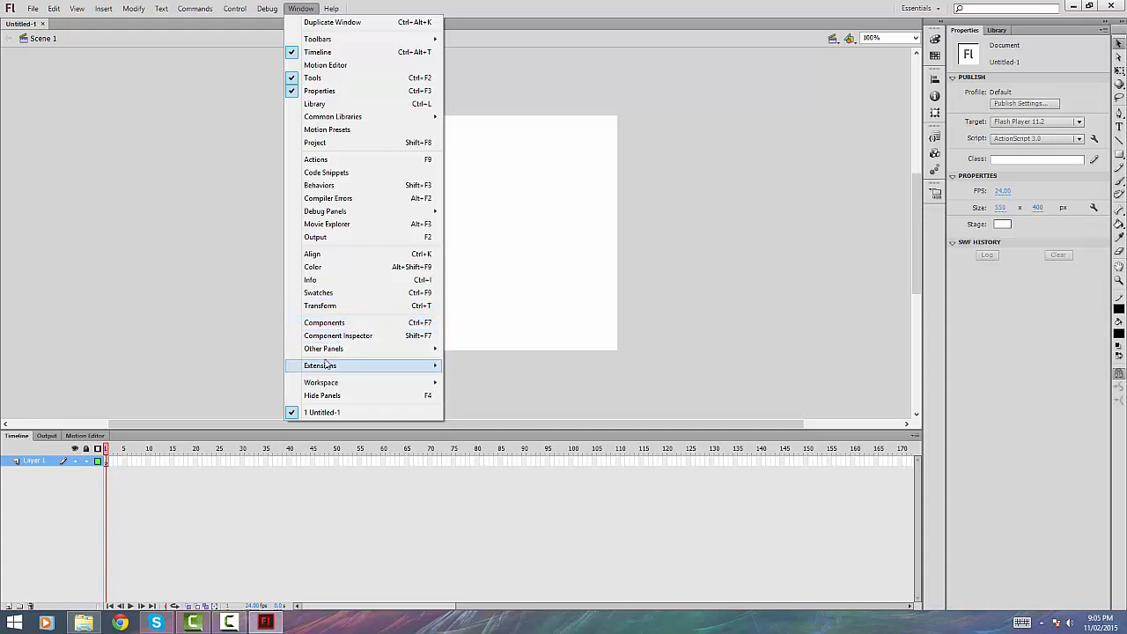
mouse_move(351, 182)
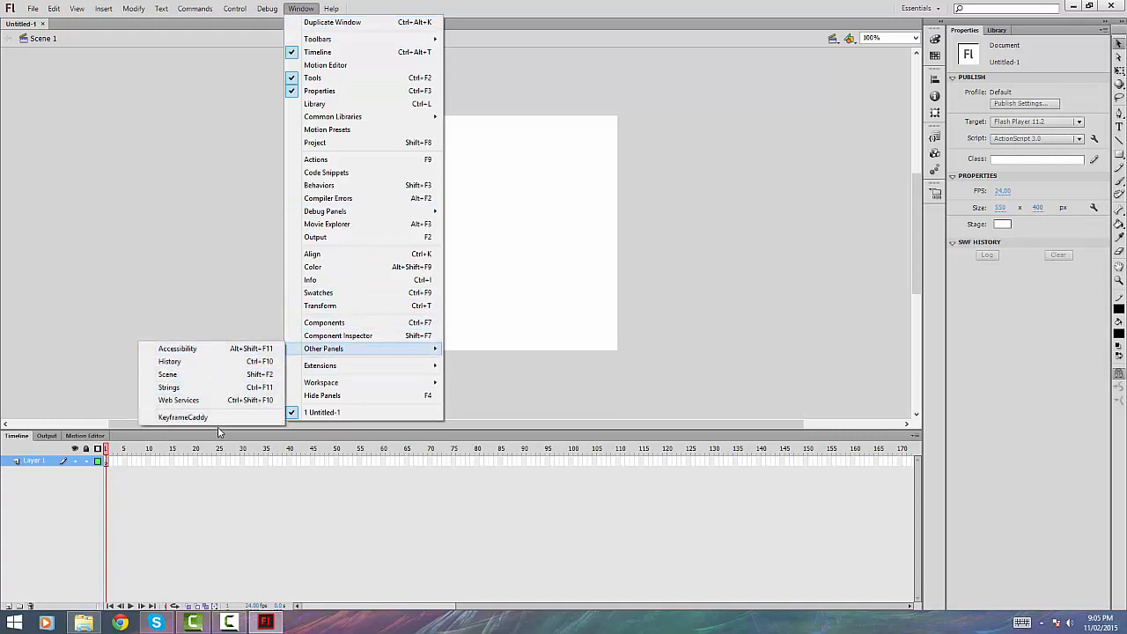
click(183, 416)
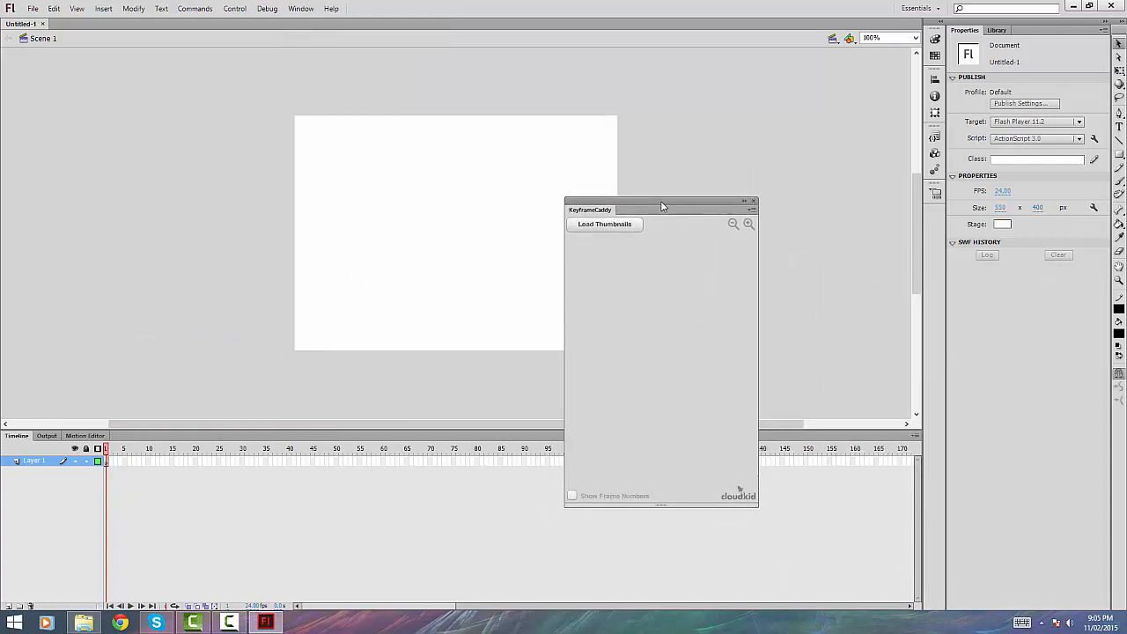
drag(662, 210, 1012, 301)
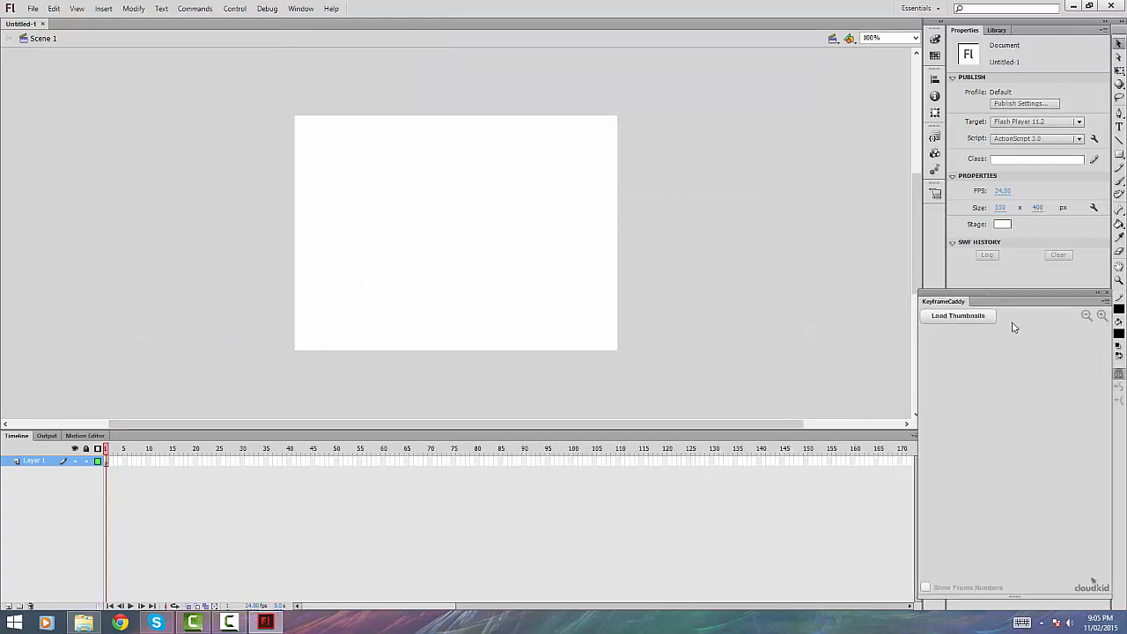
mouse_move(1004, 320)
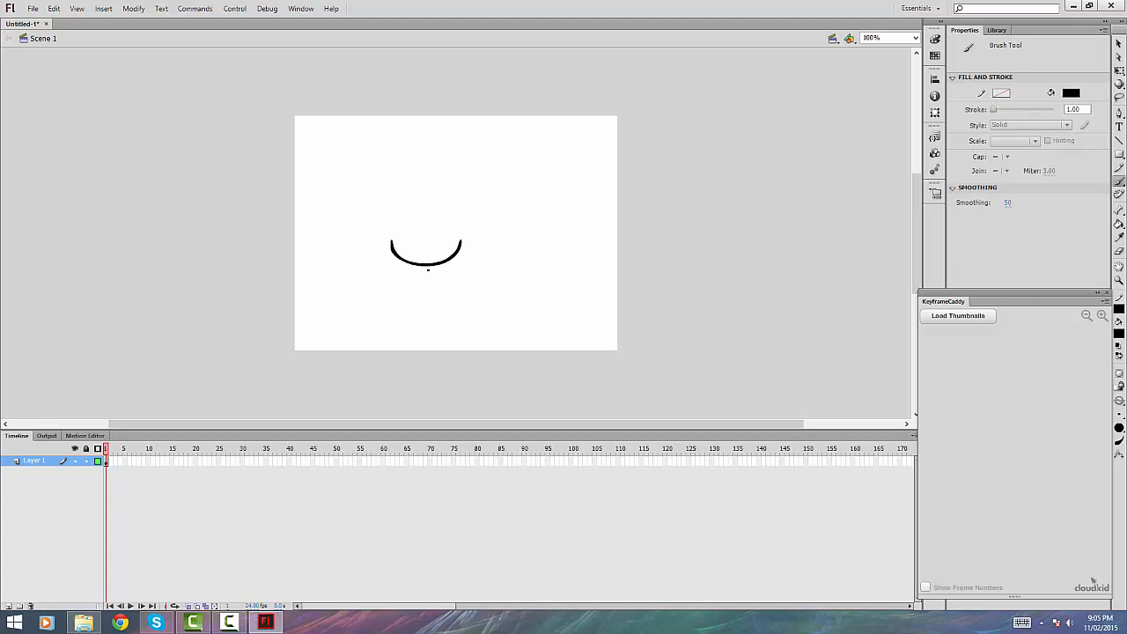
- Convert the drawn mouth curve into a graphic symbol named 'mouth'
right_click(426, 250)
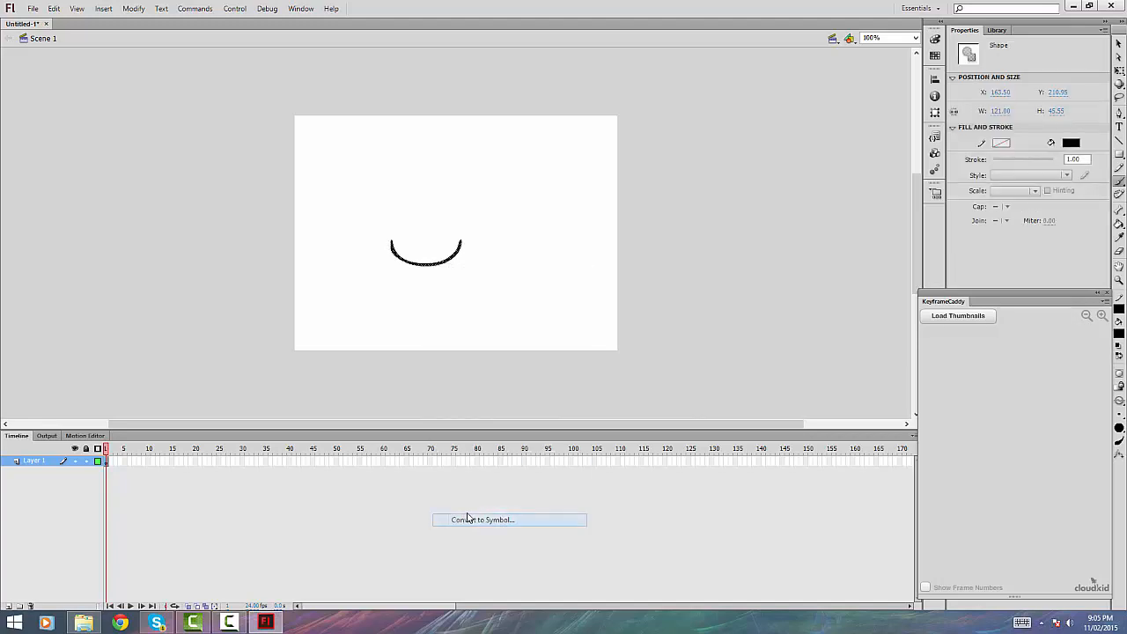
click(480, 518)
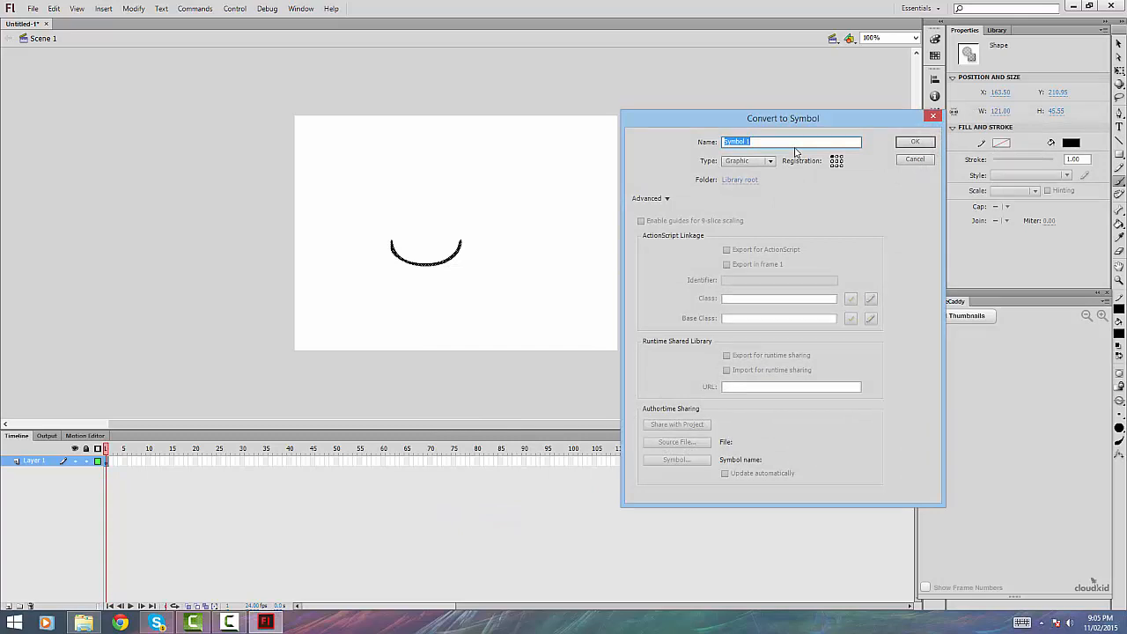
text(mouth)
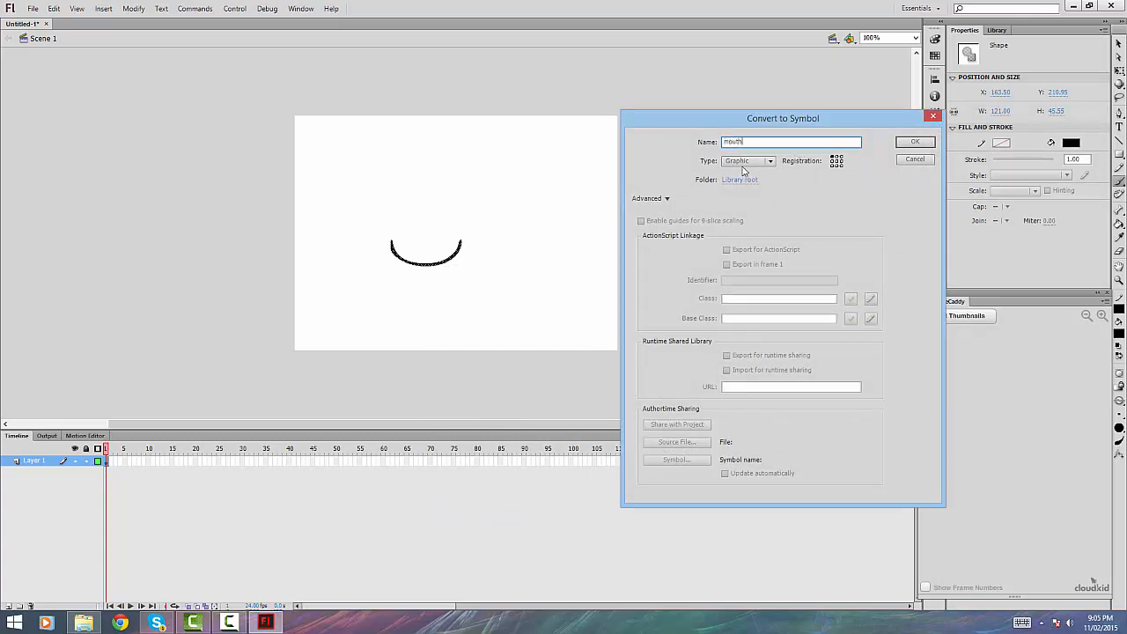
mouse_move(750, 170)
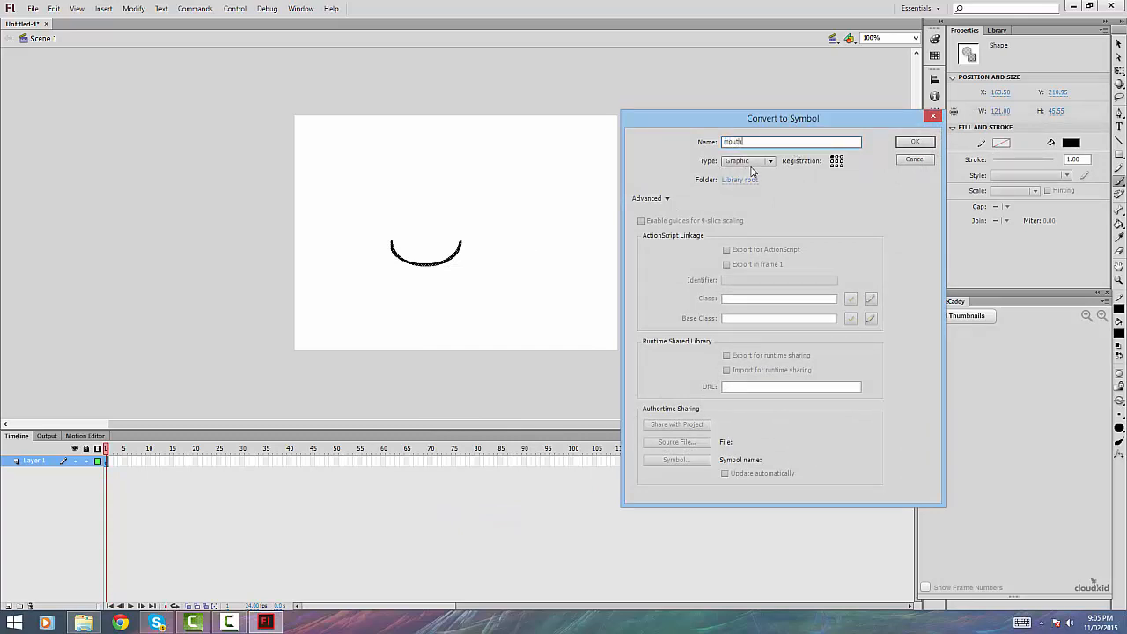
click(916, 141)
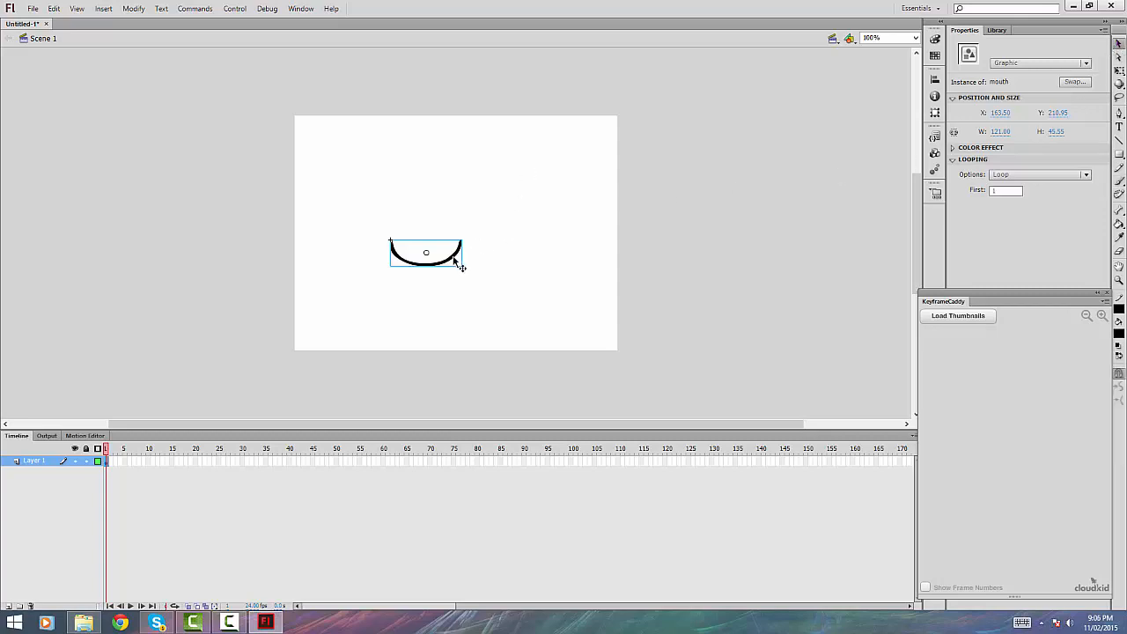
- Enter the mouth symbol's editing mode and select the curve inside it
double_click(426, 253)
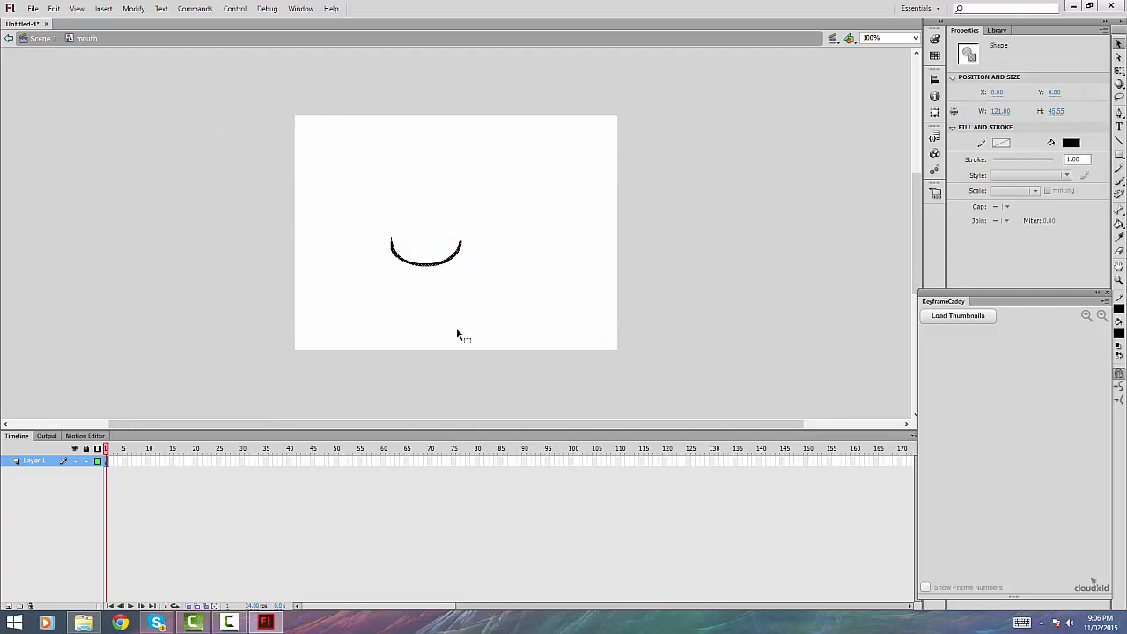
mouse_move(360, 84)
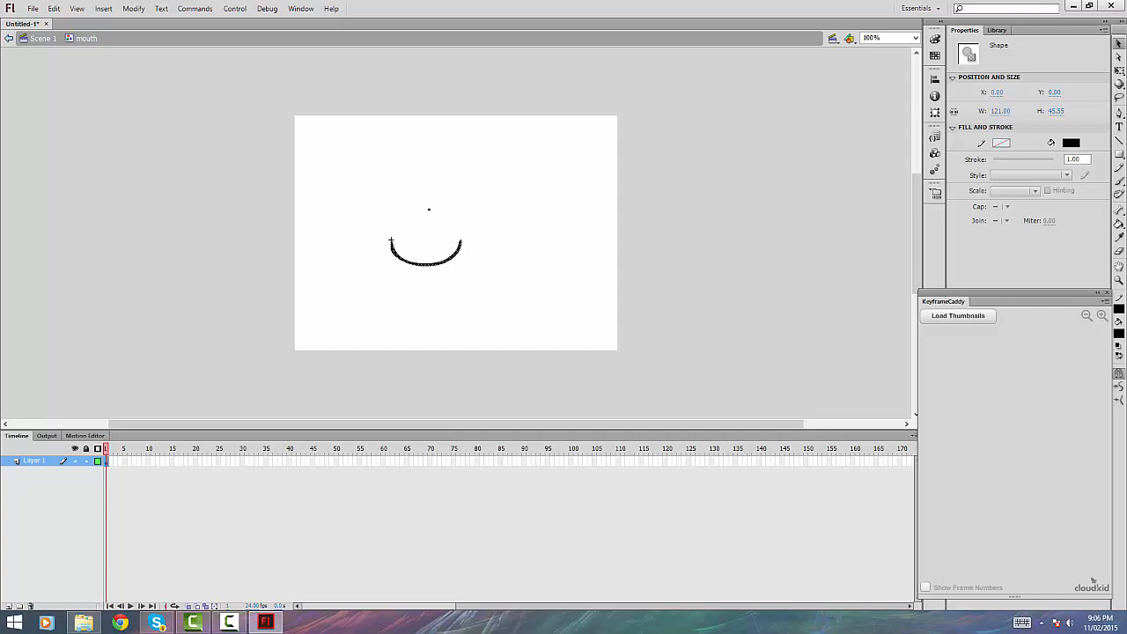
click(431, 370)
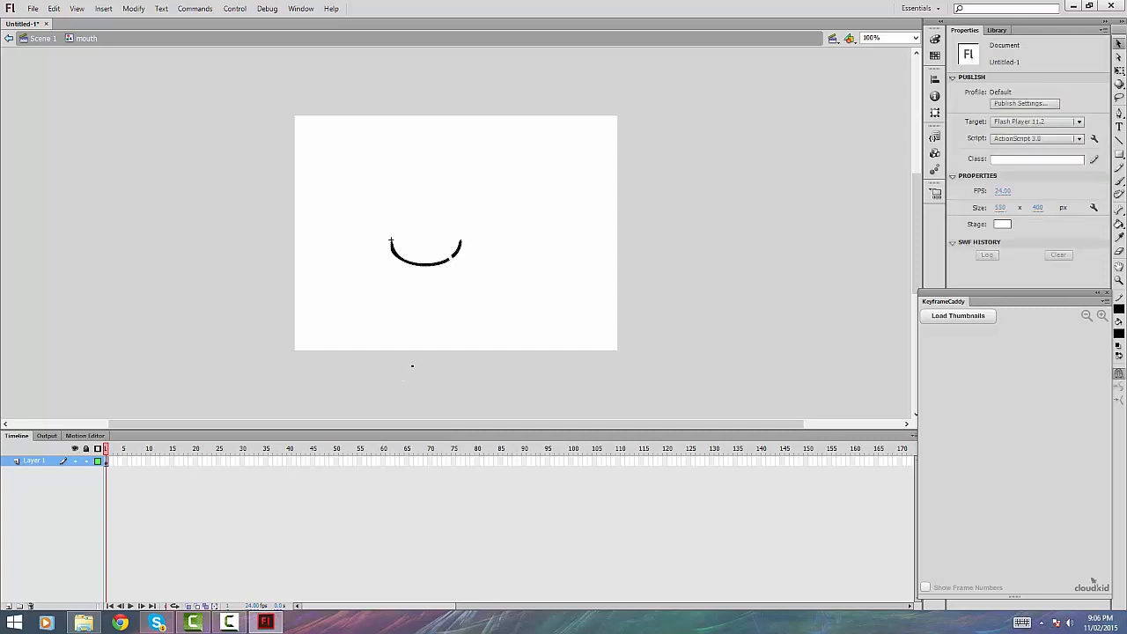
click(426, 256)
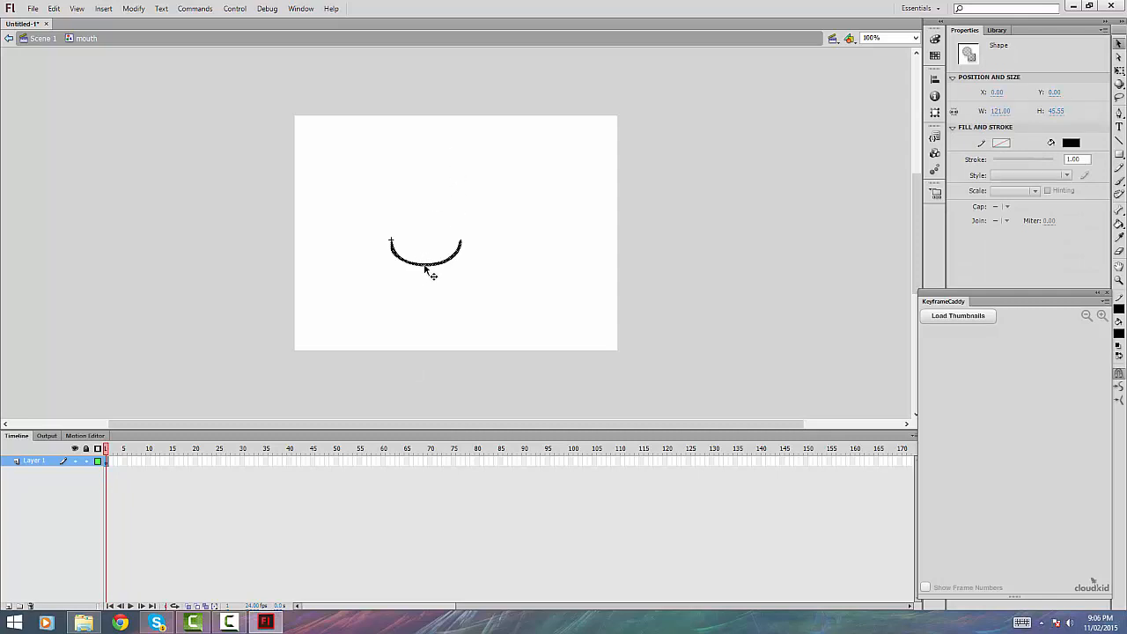
- Convert the inner curve to a graphic symbol, renaming it 'mouth1' after the duplicate-name alert
right_click(426, 267)
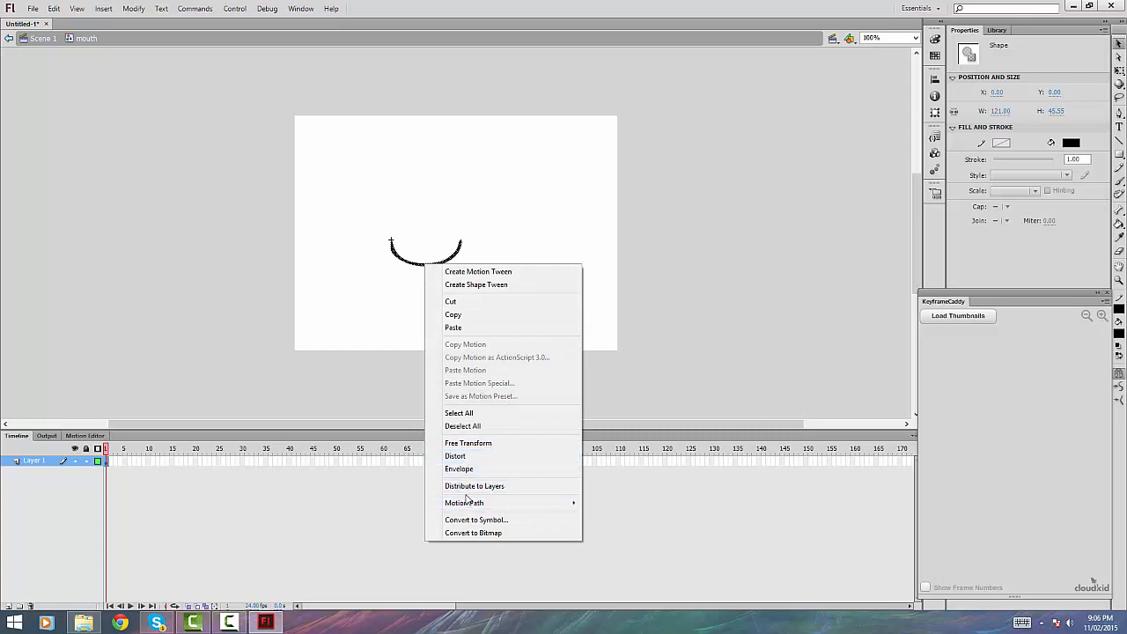
click(475, 520)
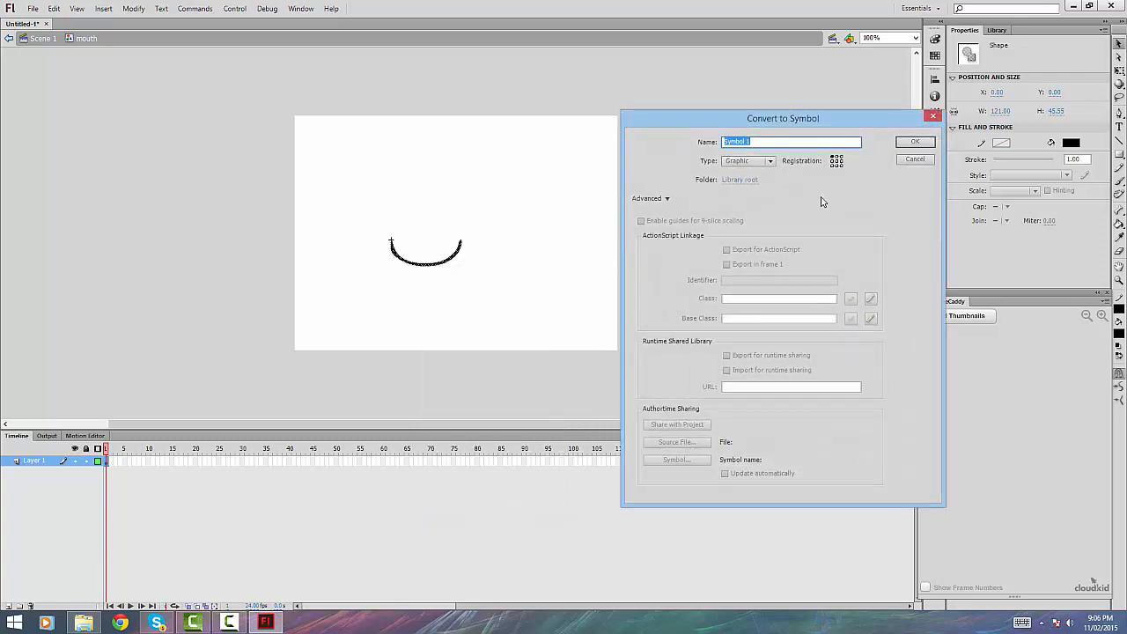
text(mouth)
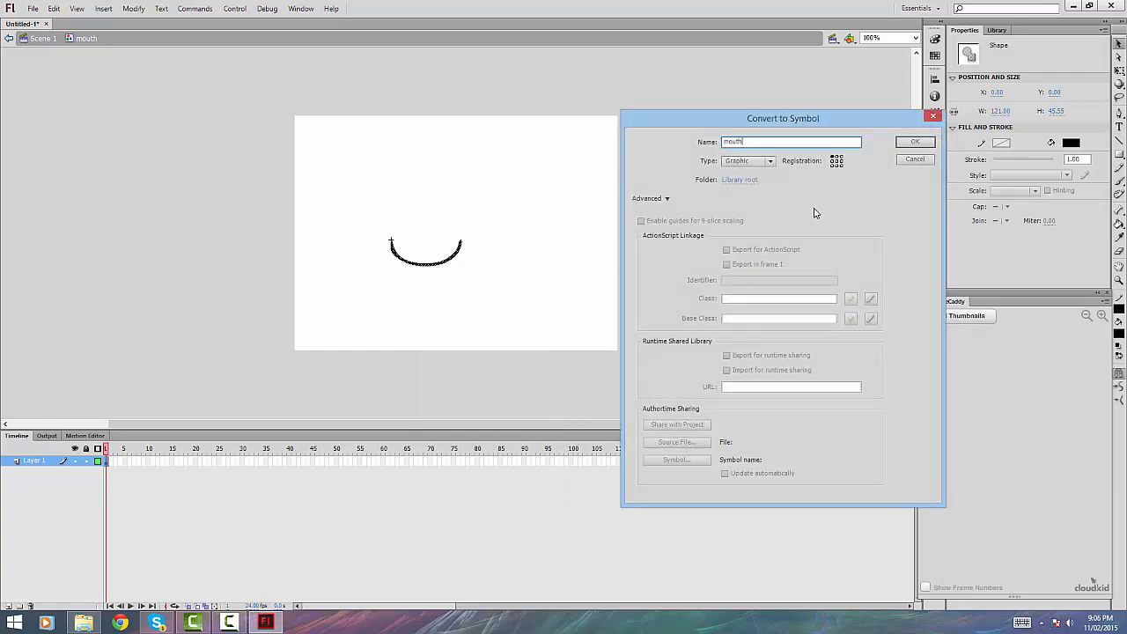
click(916, 141)
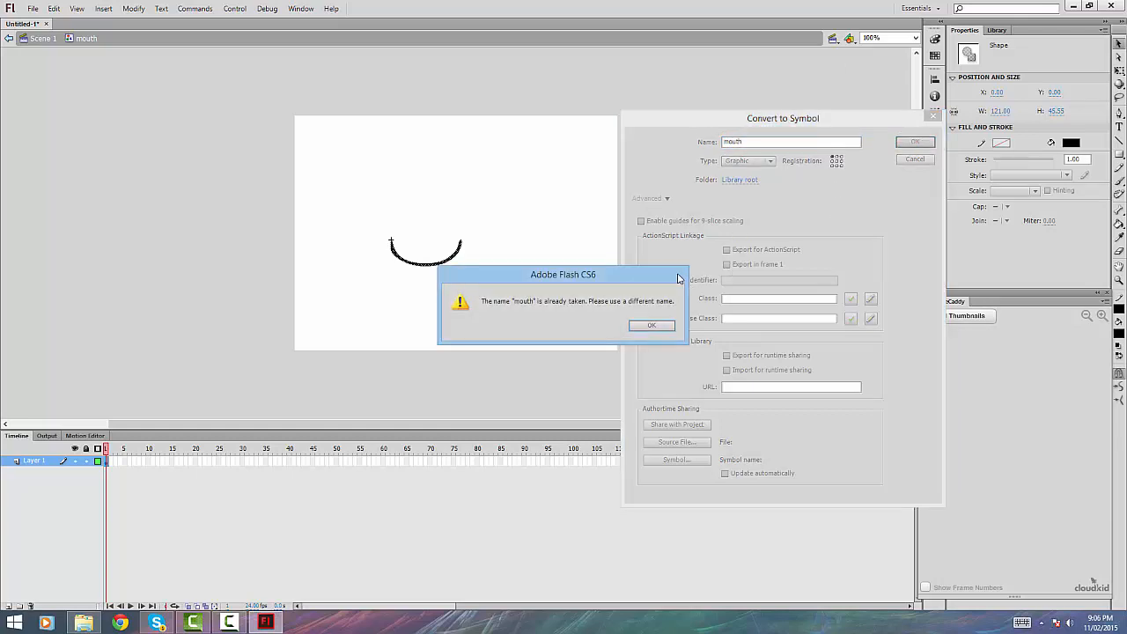
click(652, 324)
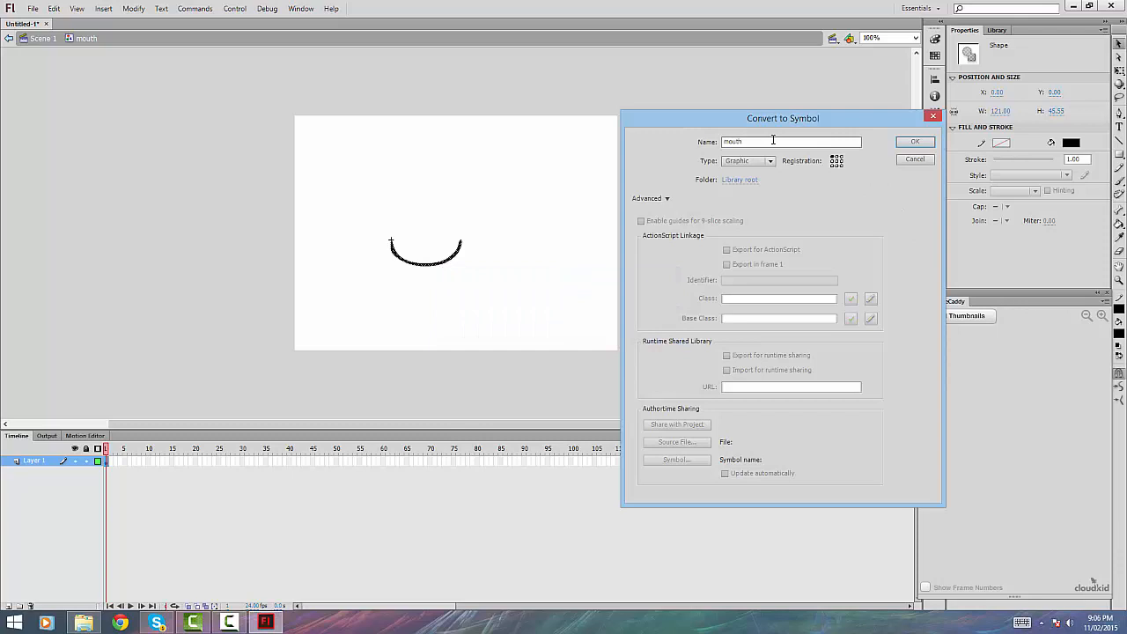
text(1)
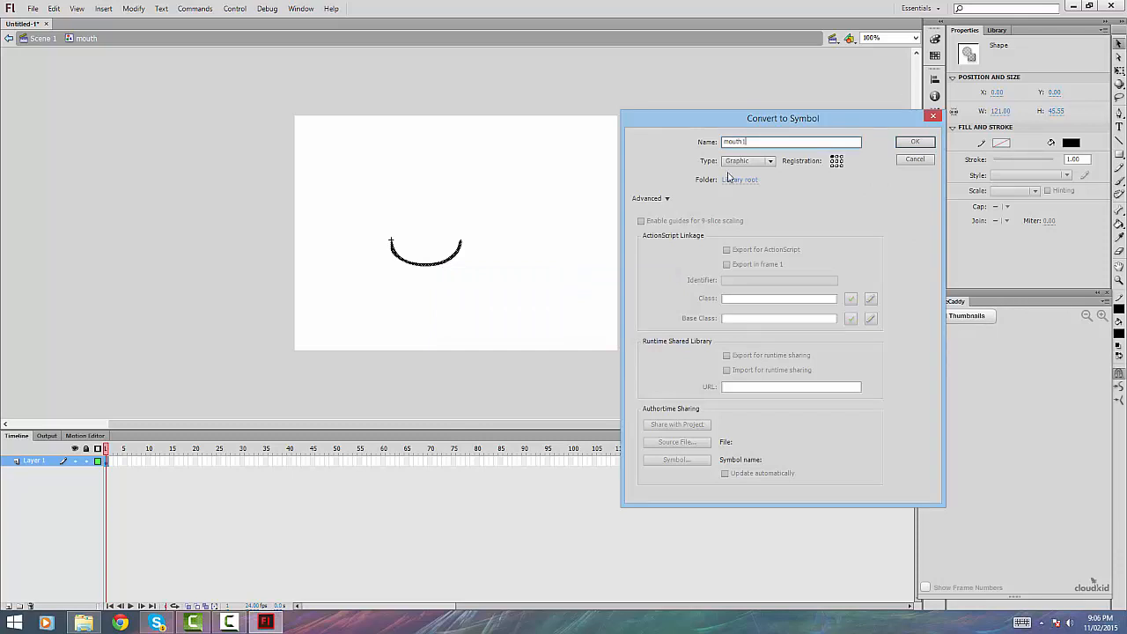
click(916, 141)
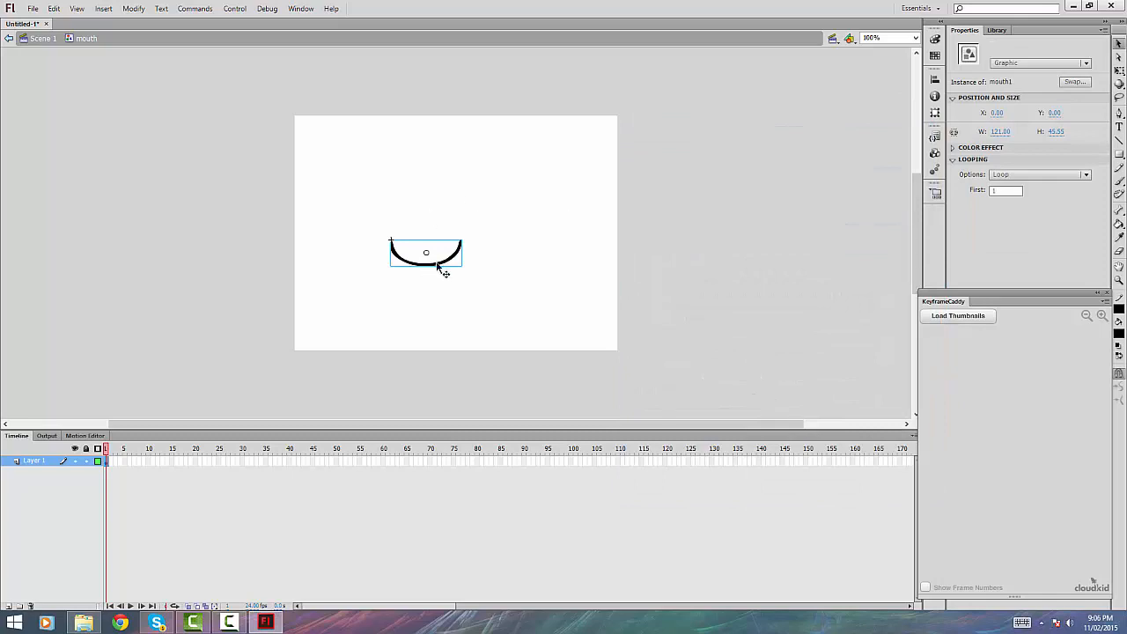
mouse_move(113, 472)
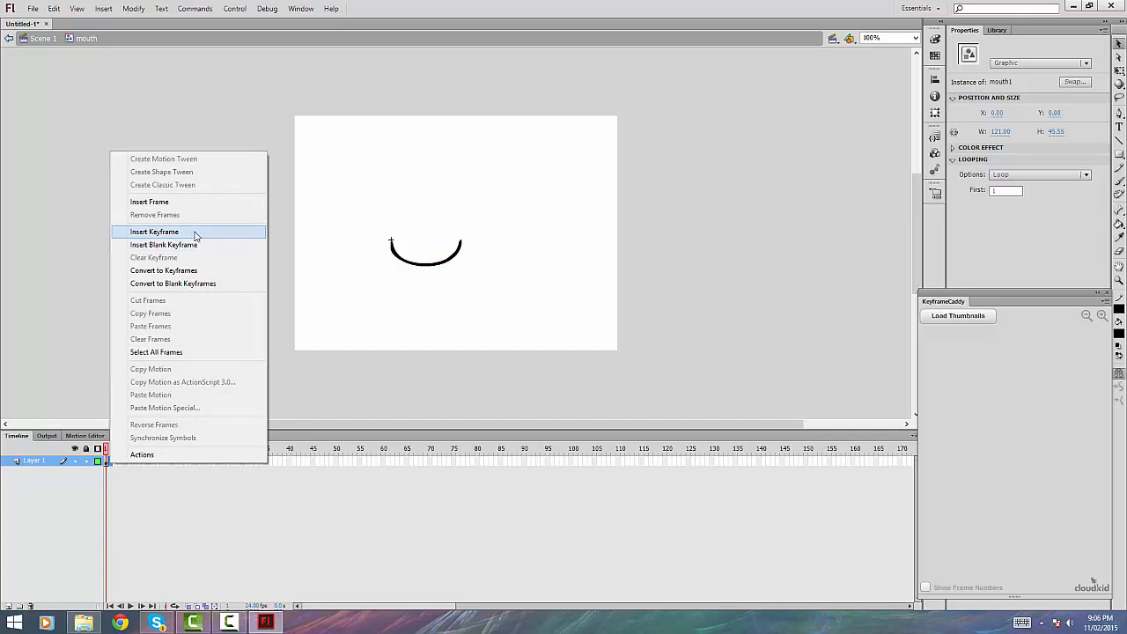
mouse_move(194, 244)
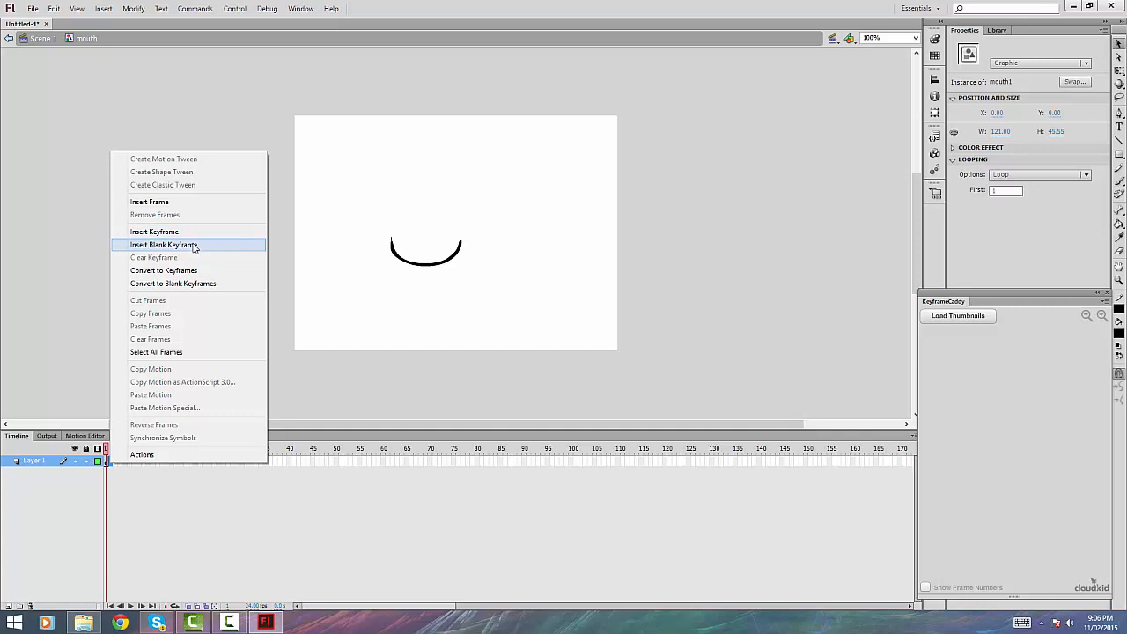
mouse_move(185, 238)
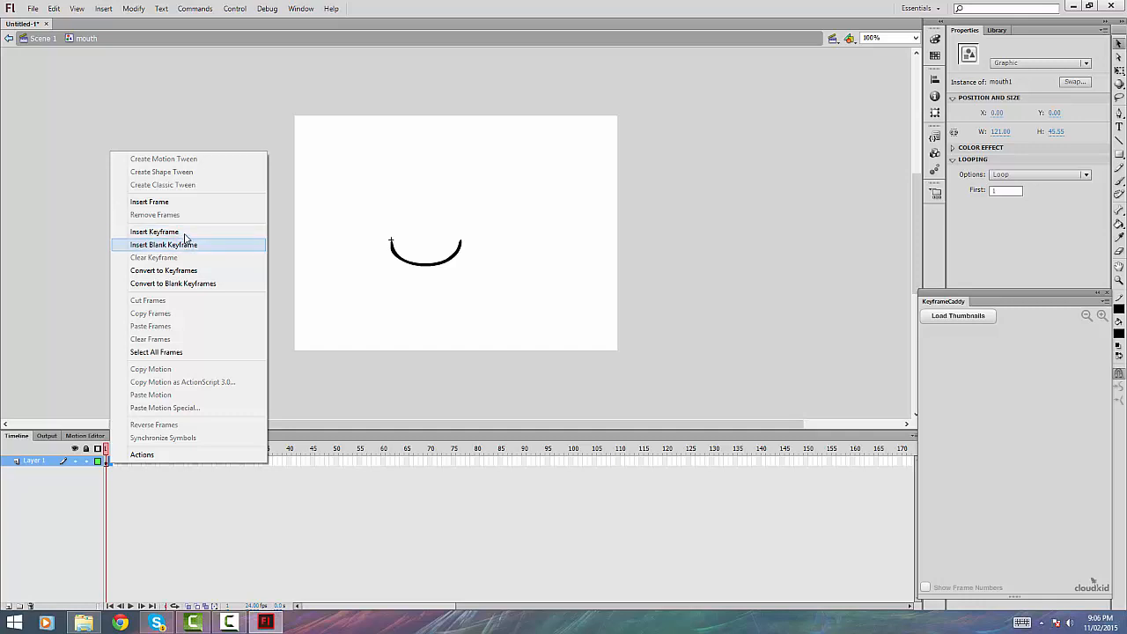
mouse_move(155, 232)
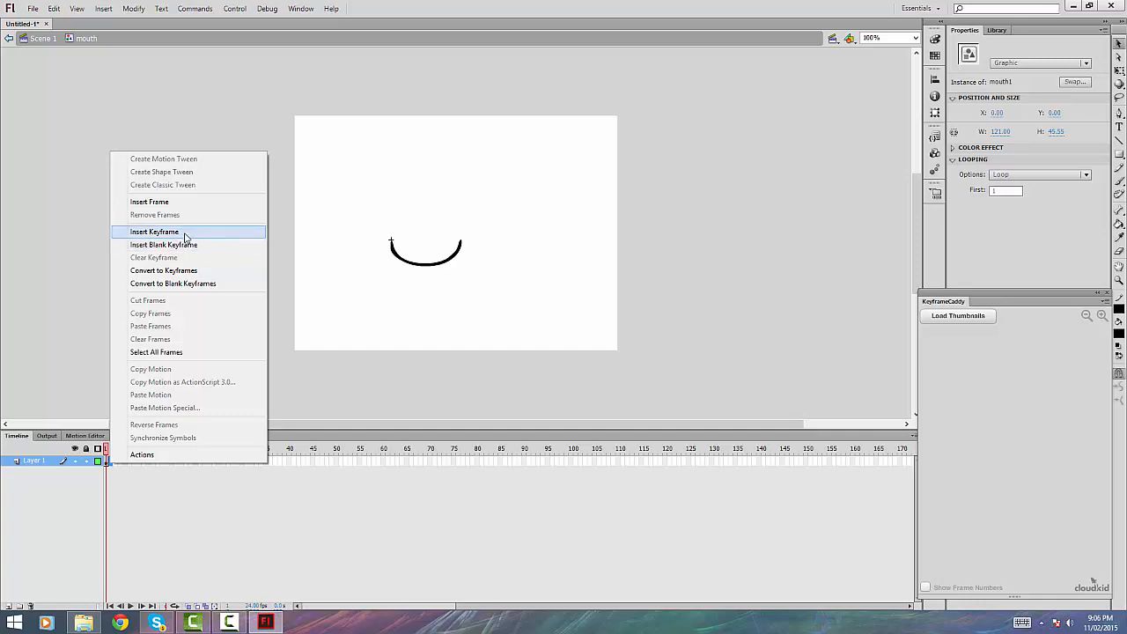
- Dismiss the frame context menu and select the mouth1 instance on frame one
click(155, 233)
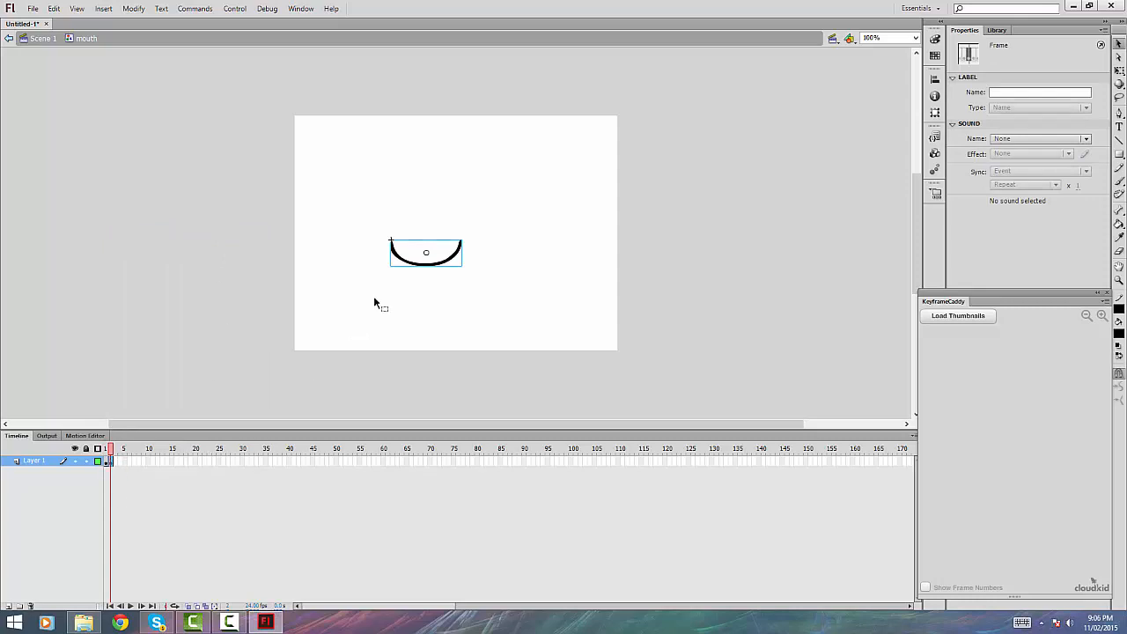
mouse_move(380, 303)
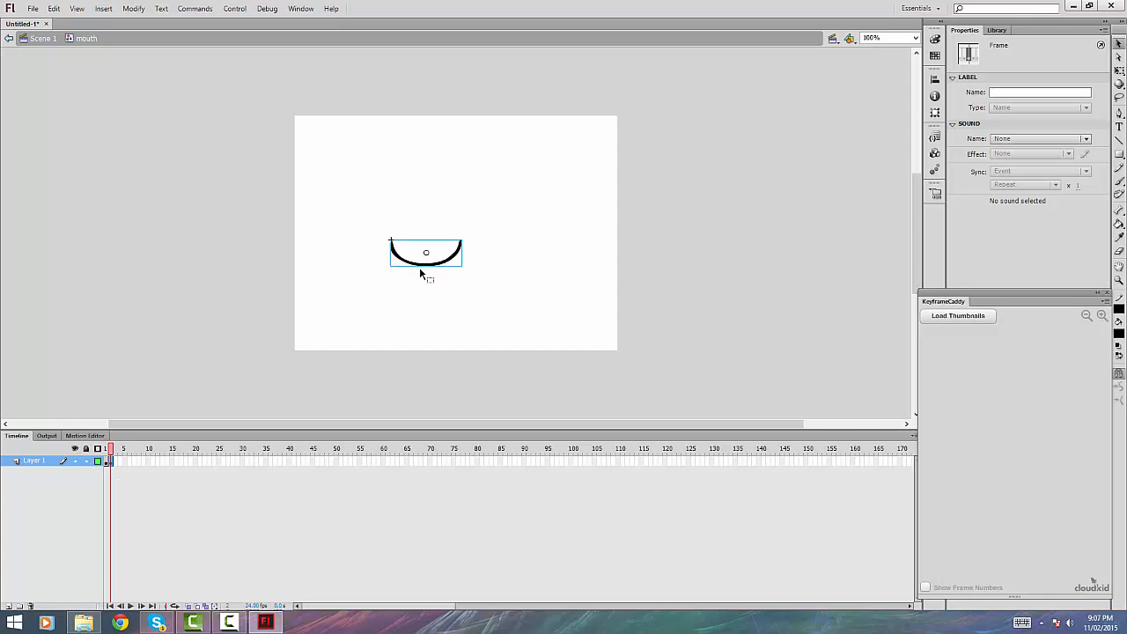
click(426, 254)
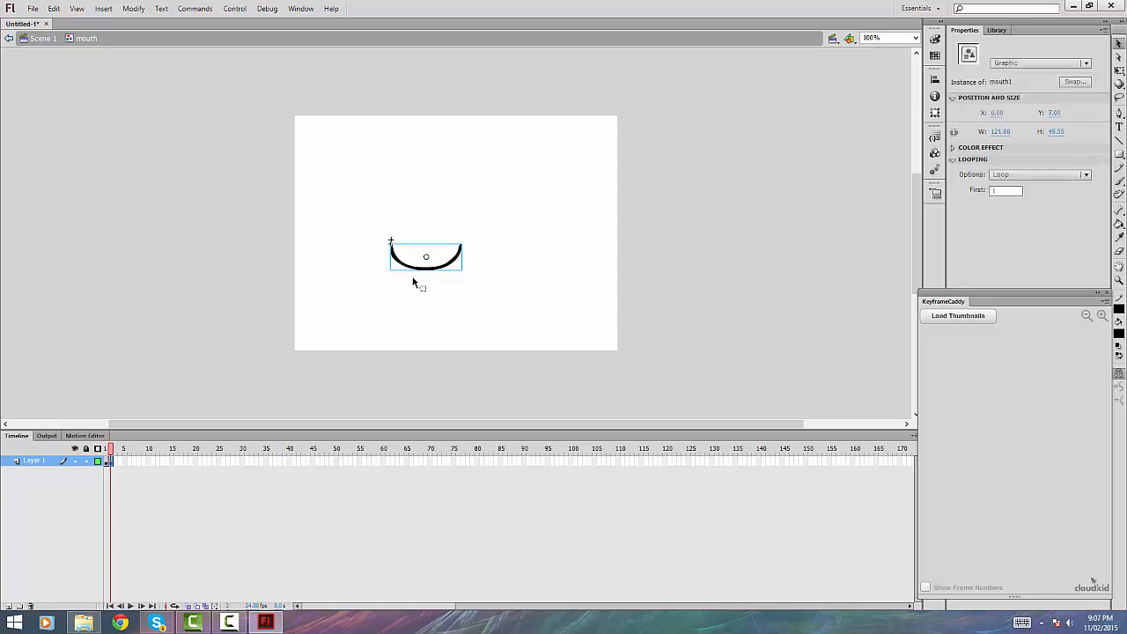
drag(426, 257, 426, 254)
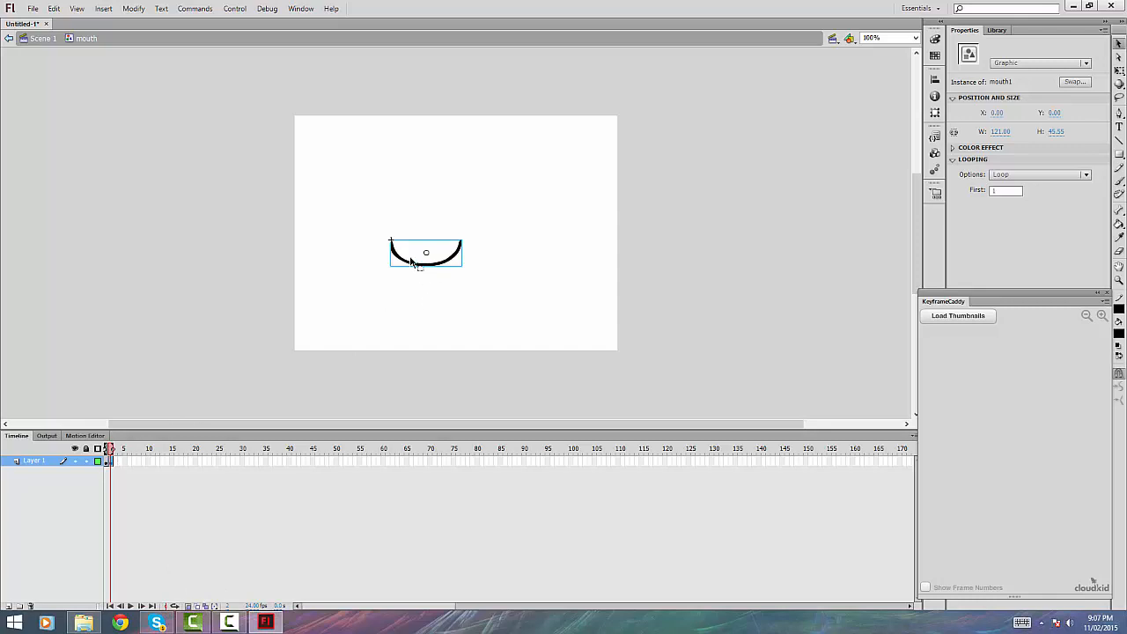
drag(426, 253, 431, 274)
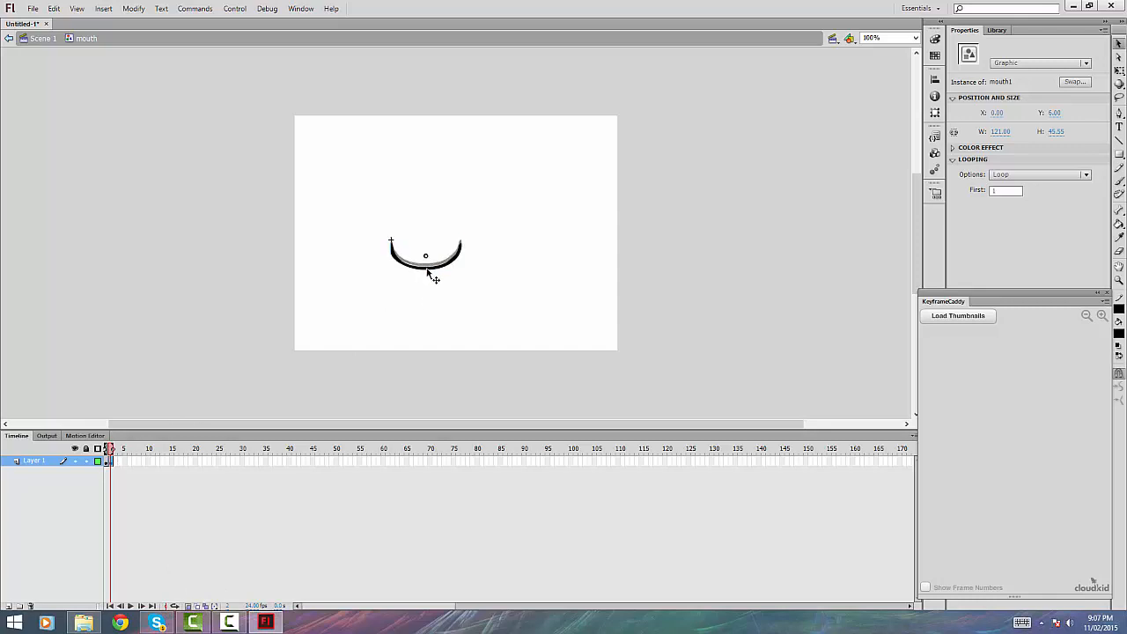
click(426, 256)
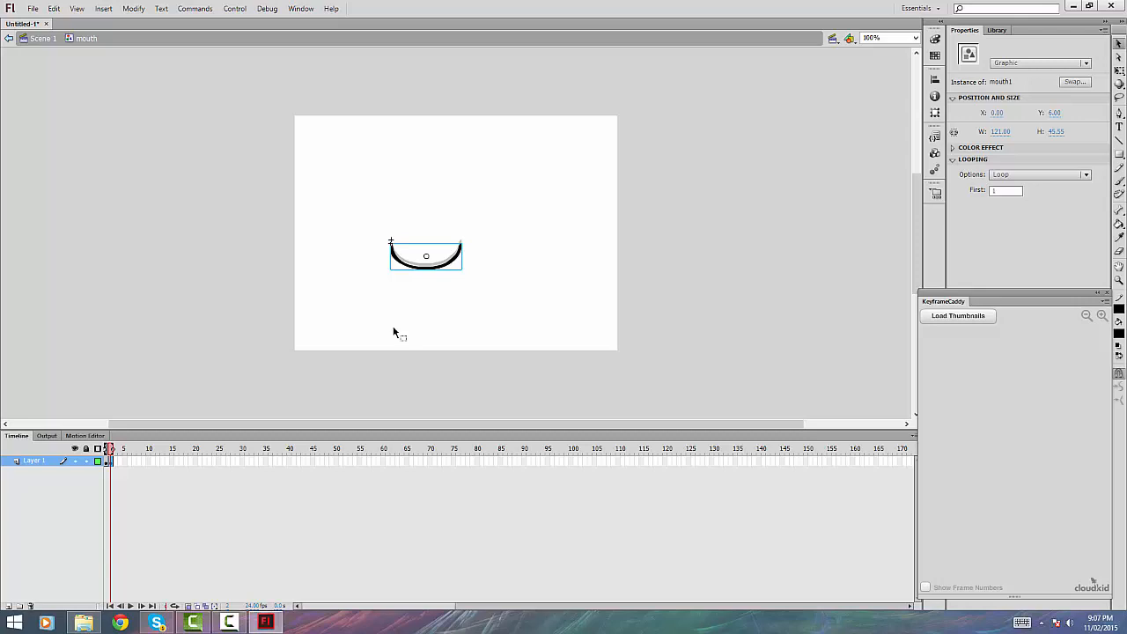
mouse_move(389, 333)
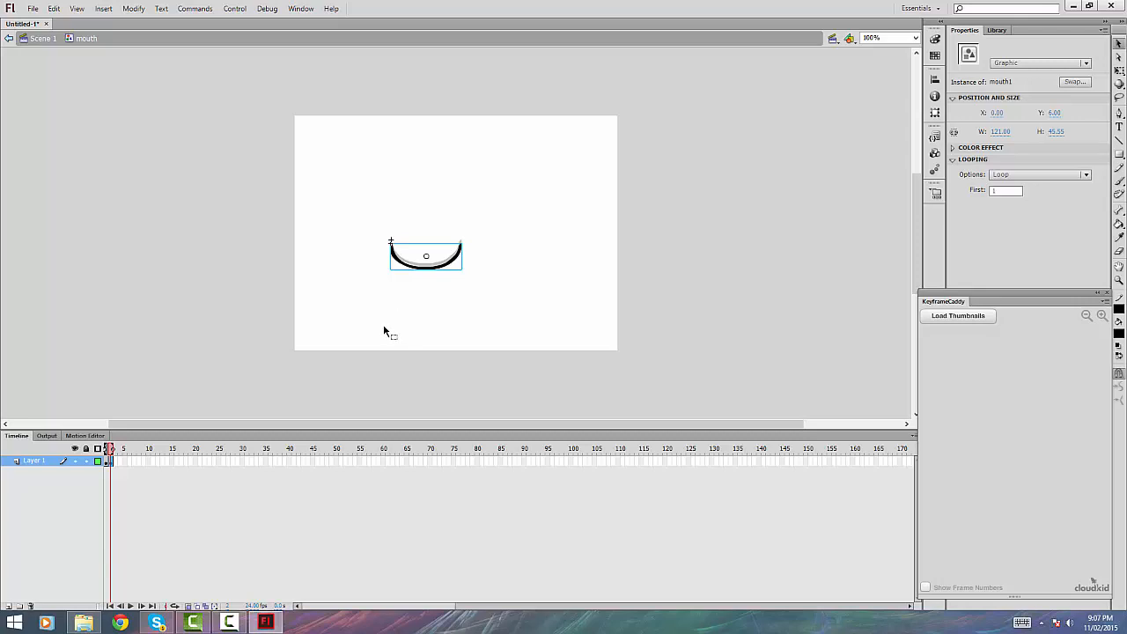
drag(426, 260, 426, 253)
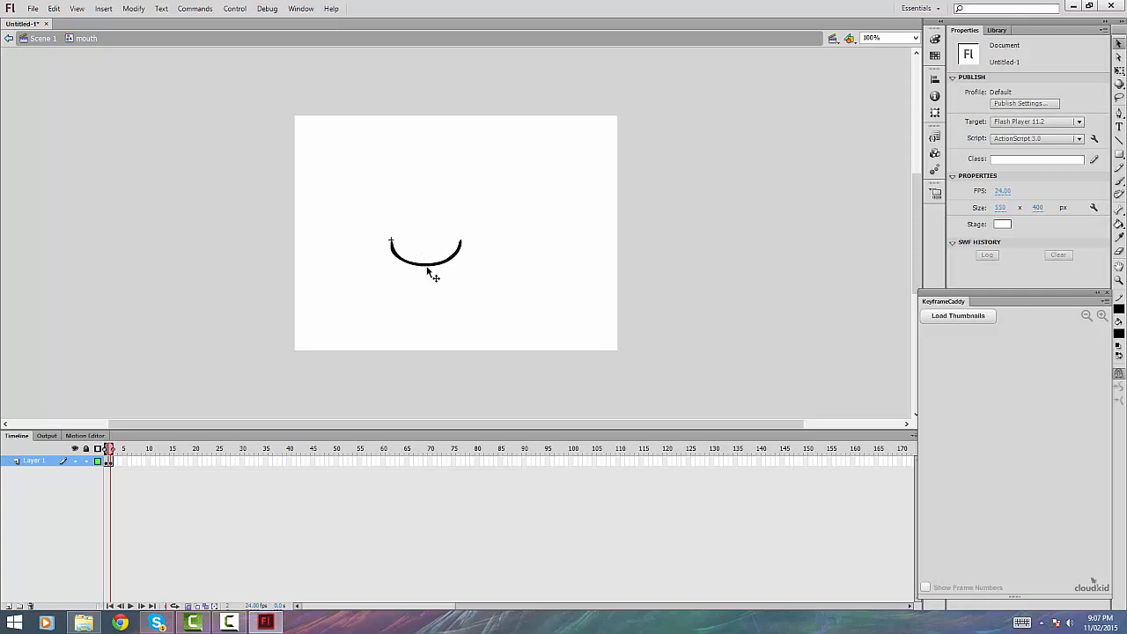
mouse_move(441, 271)
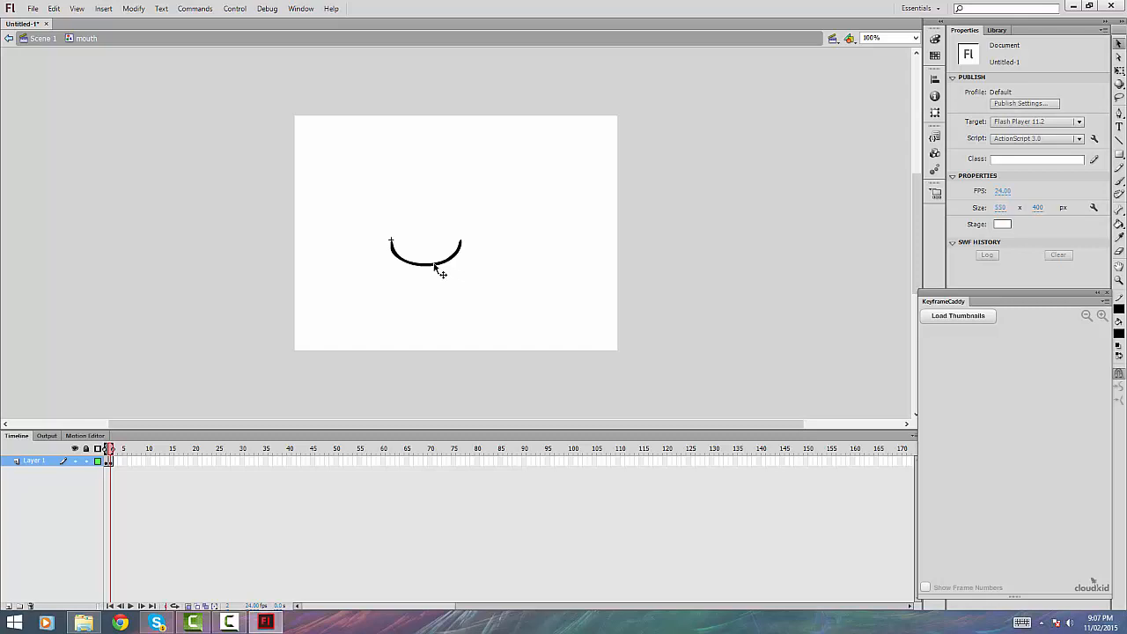
- Break apart the mouth1 instance, reshape it as an open mouth and fill it black
right_click(426, 253)
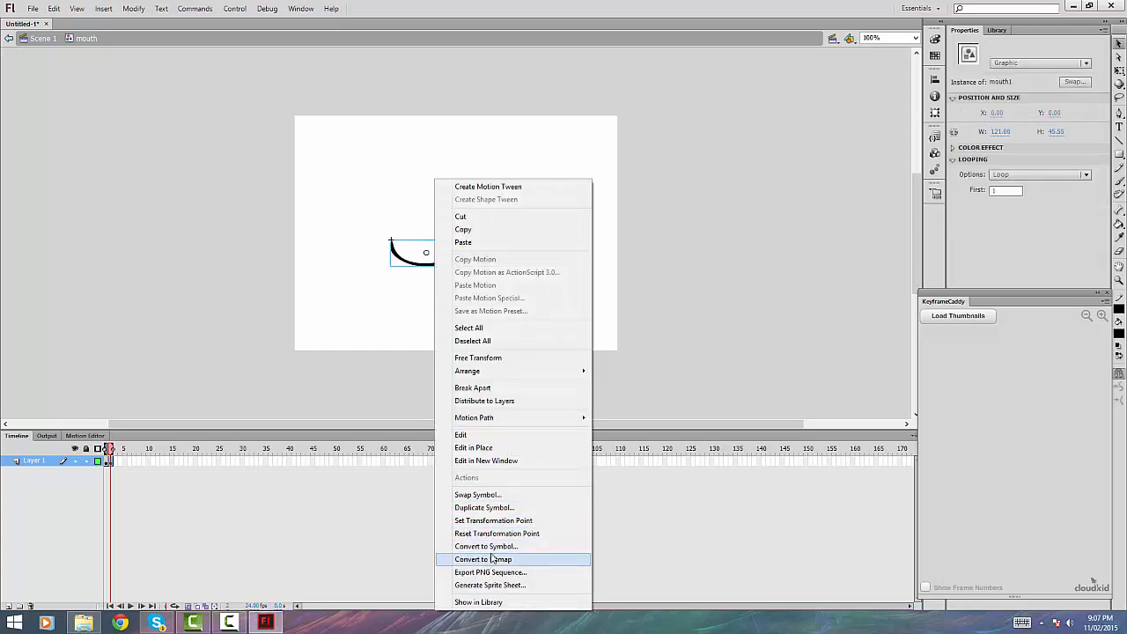
mouse_move(519, 387)
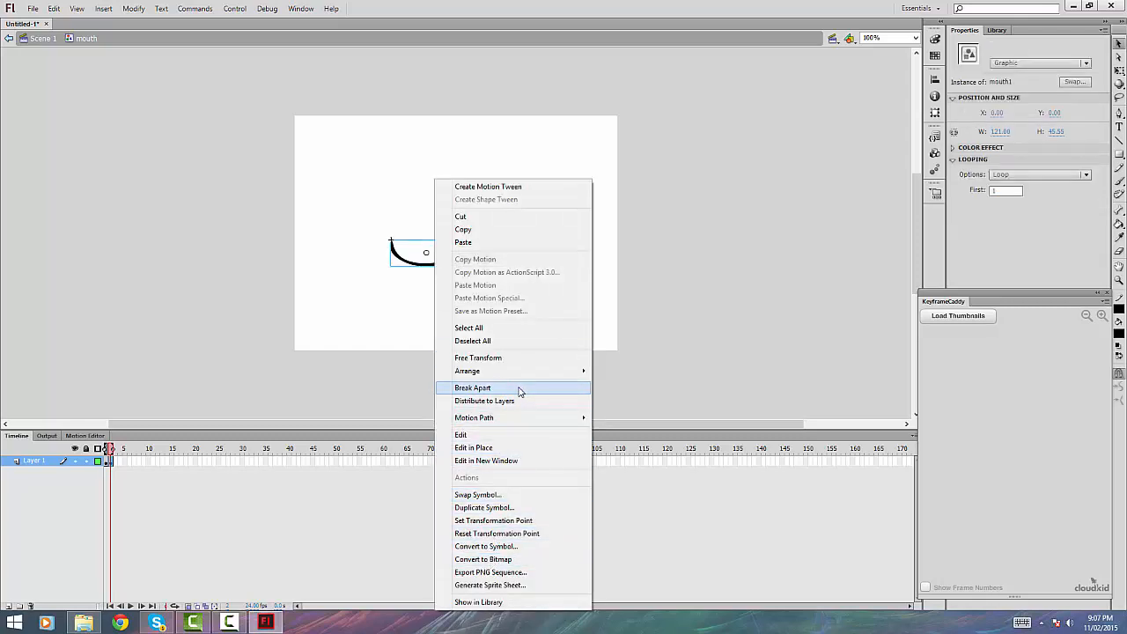
click(472, 388)
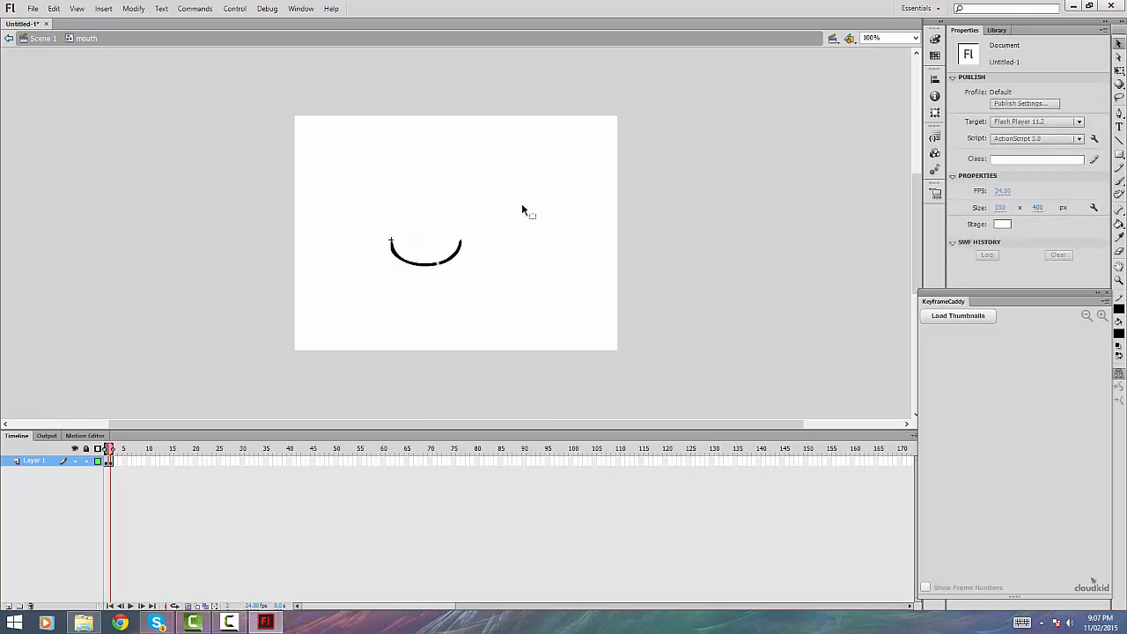
click(426, 264)
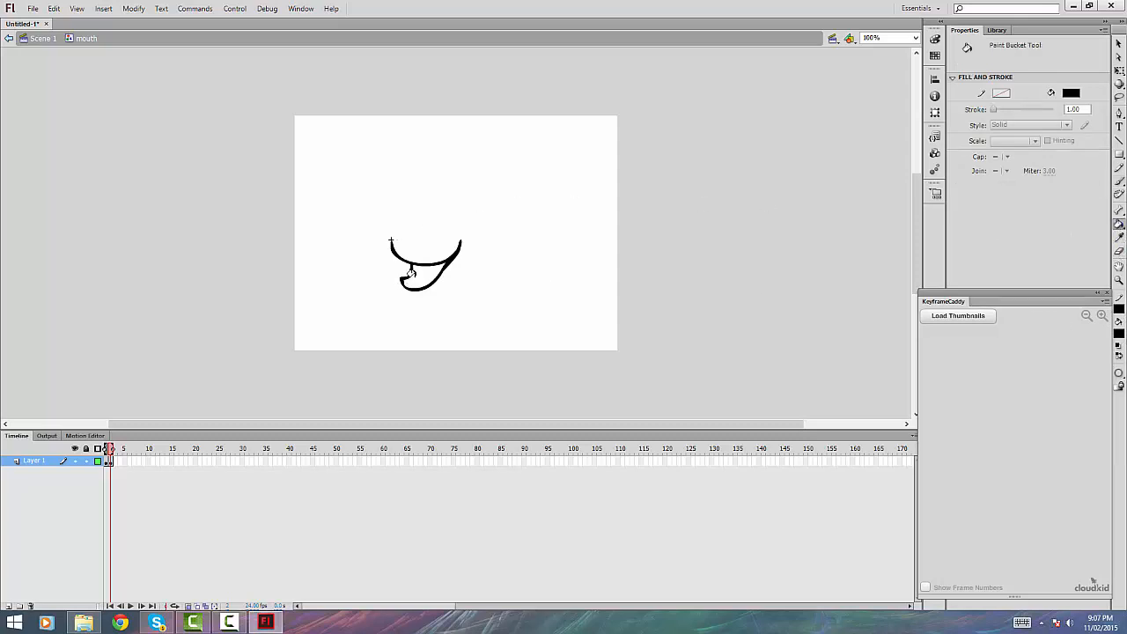
click(431, 278)
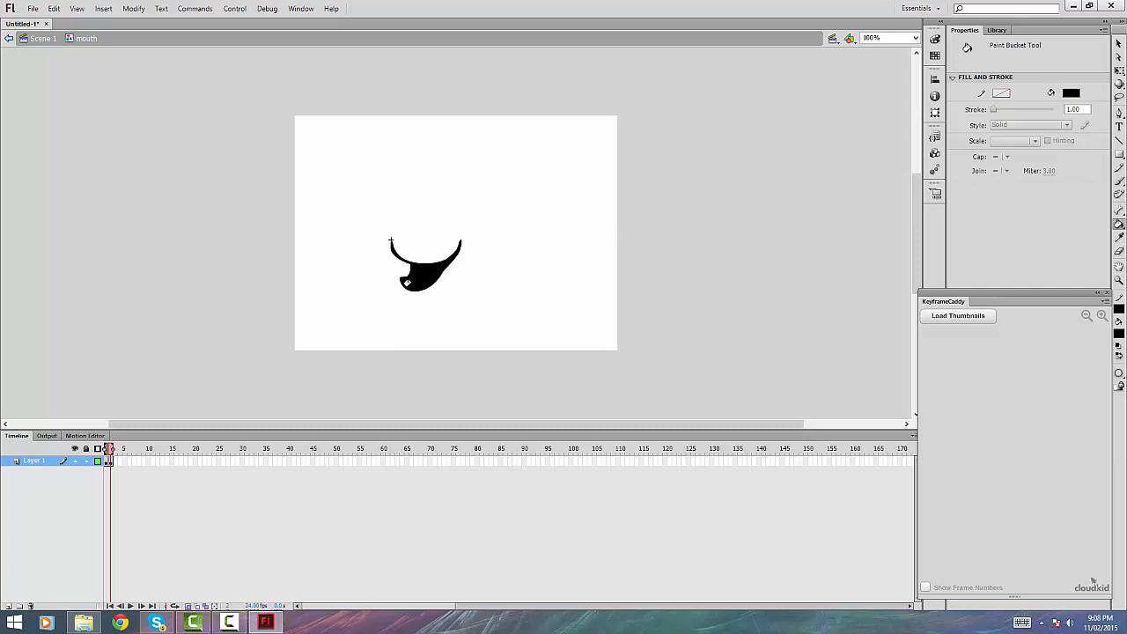
- Convert the black open-mouth shape into a graphic symbol named 'aah'
right_click(414, 282)
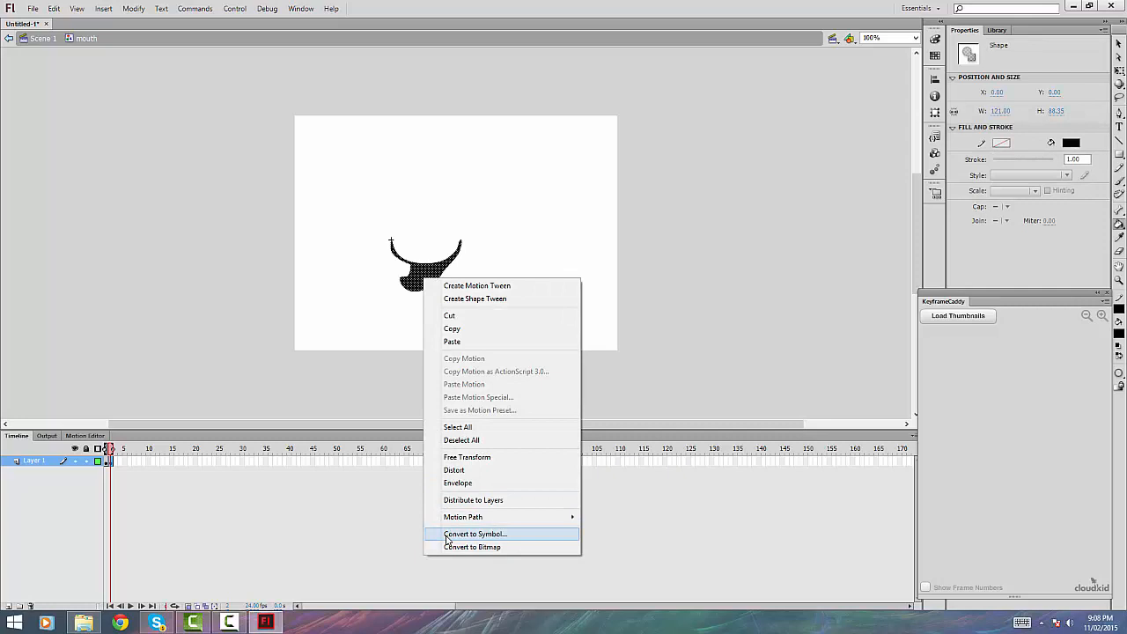
click(475, 534)
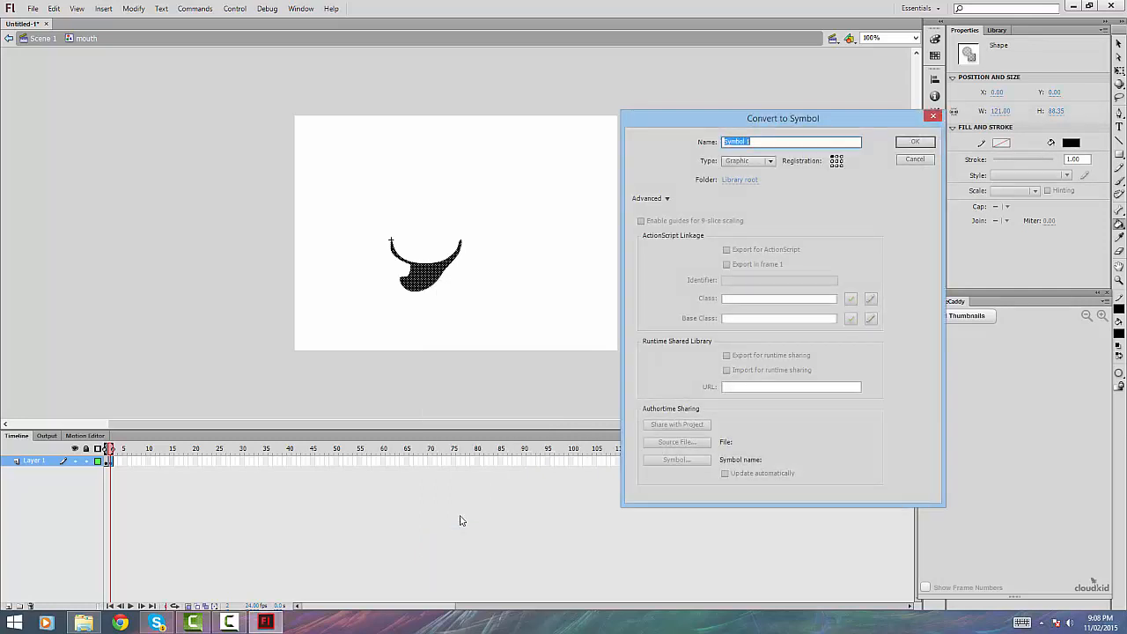
text(s)
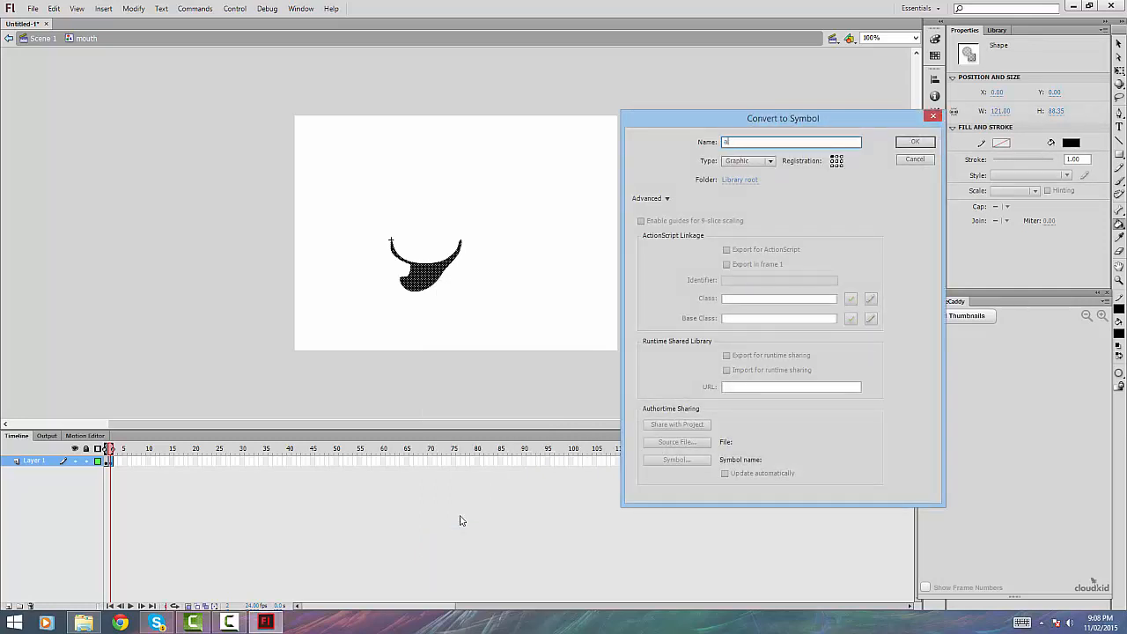
text(aah)
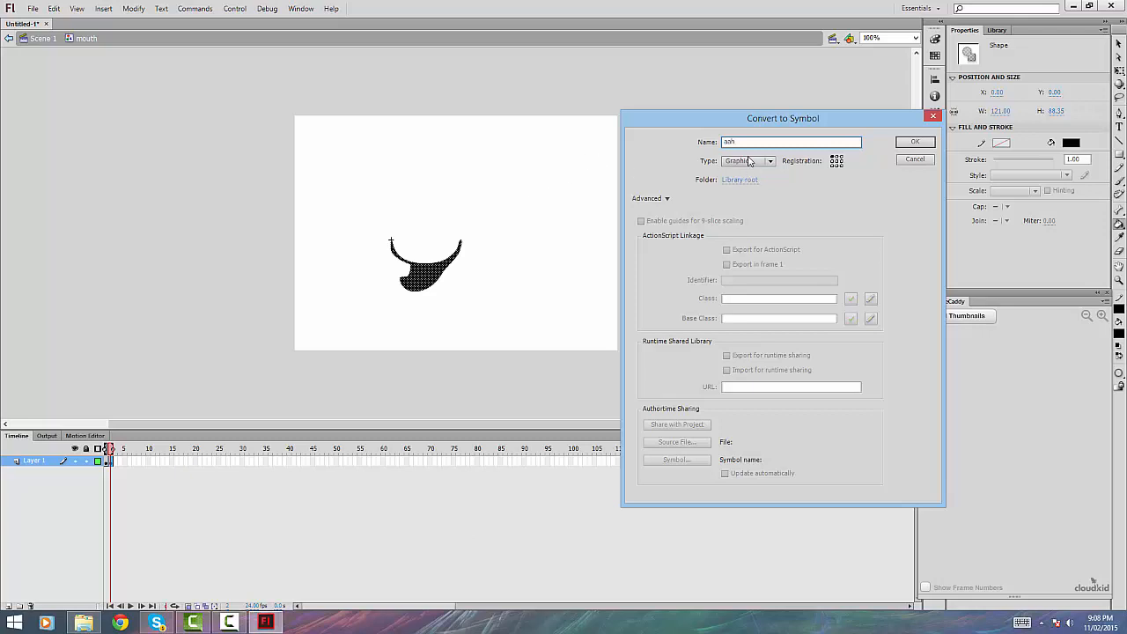
click(916, 141)
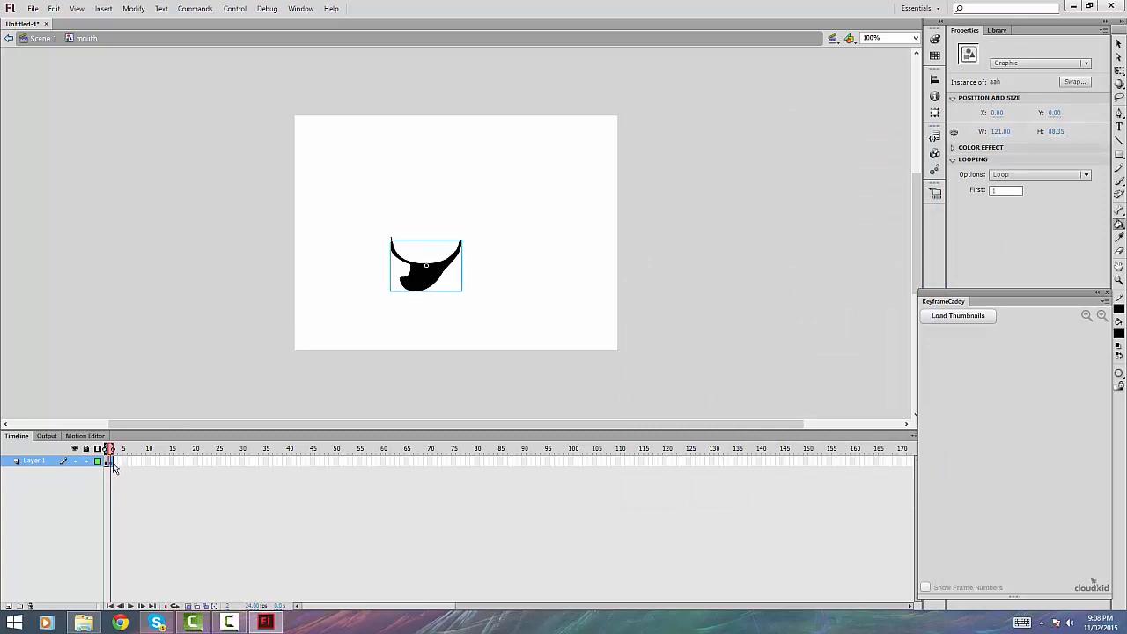
mouse_move(208, 461)
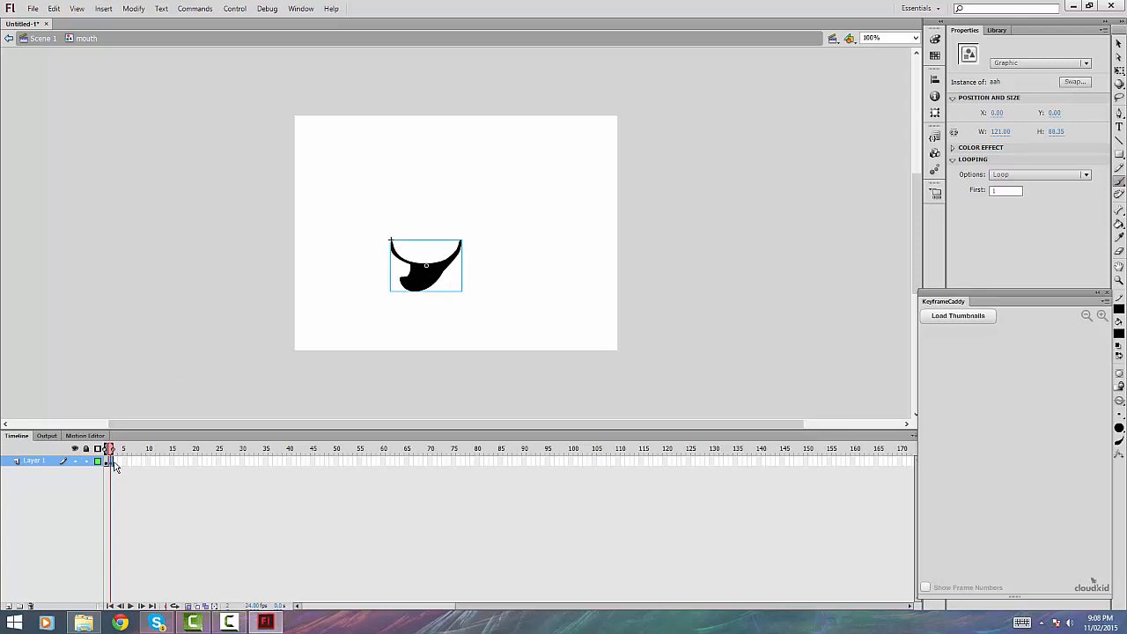
- Insert a blank keyframe with a filled black oval mouth saved as the 'ooh' graphic symbol
right_click(112, 460)
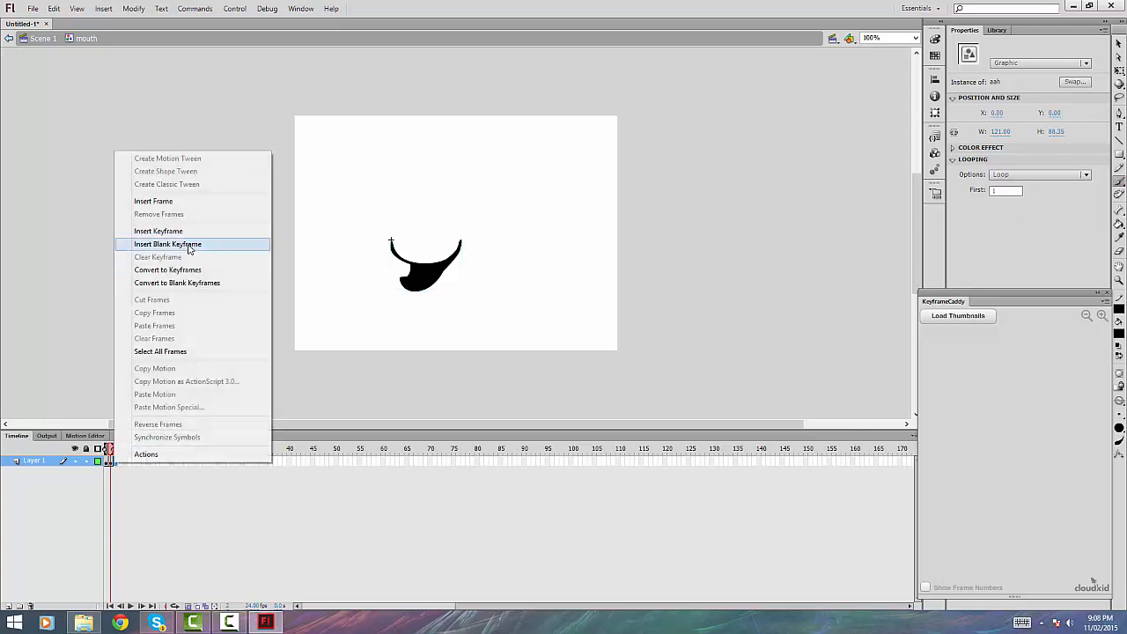
click(169, 243)
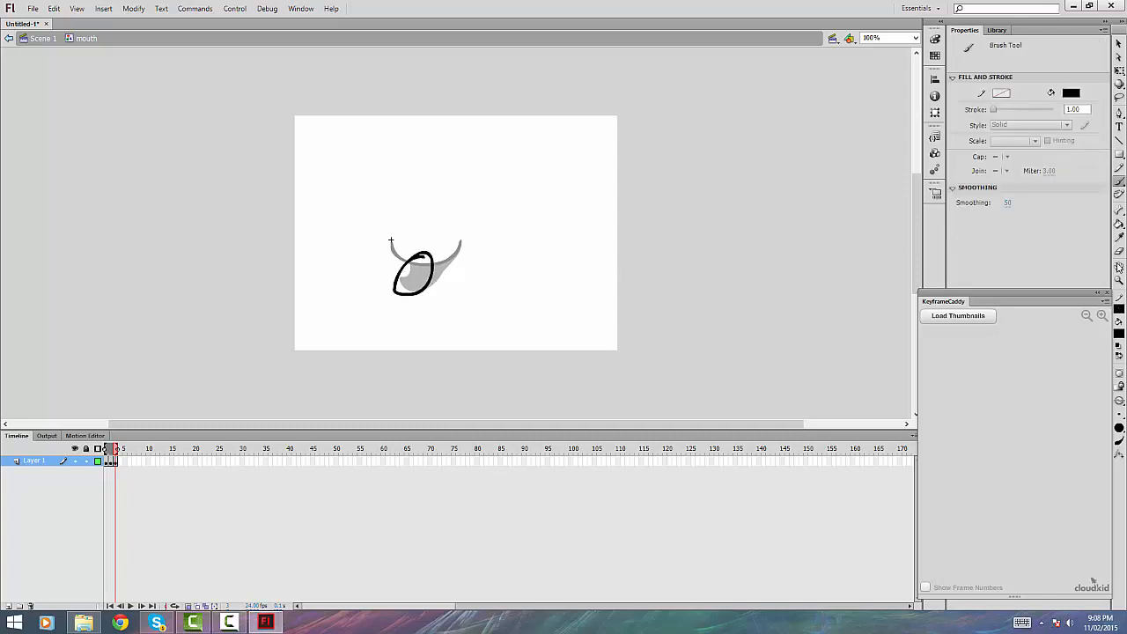
click(413, 268)
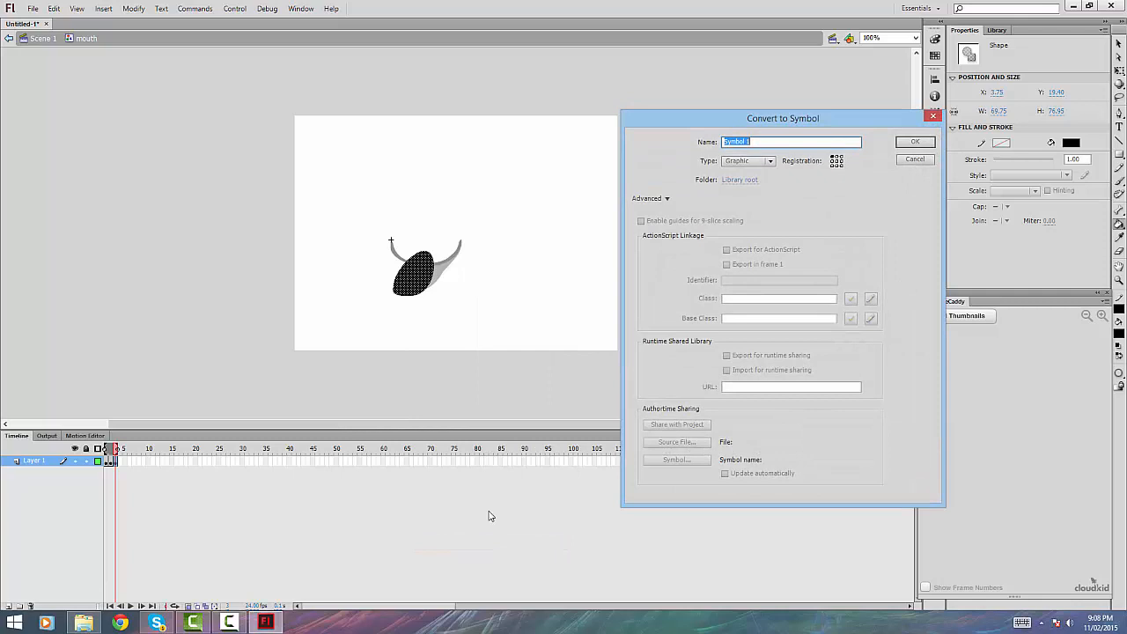
text(ooh)
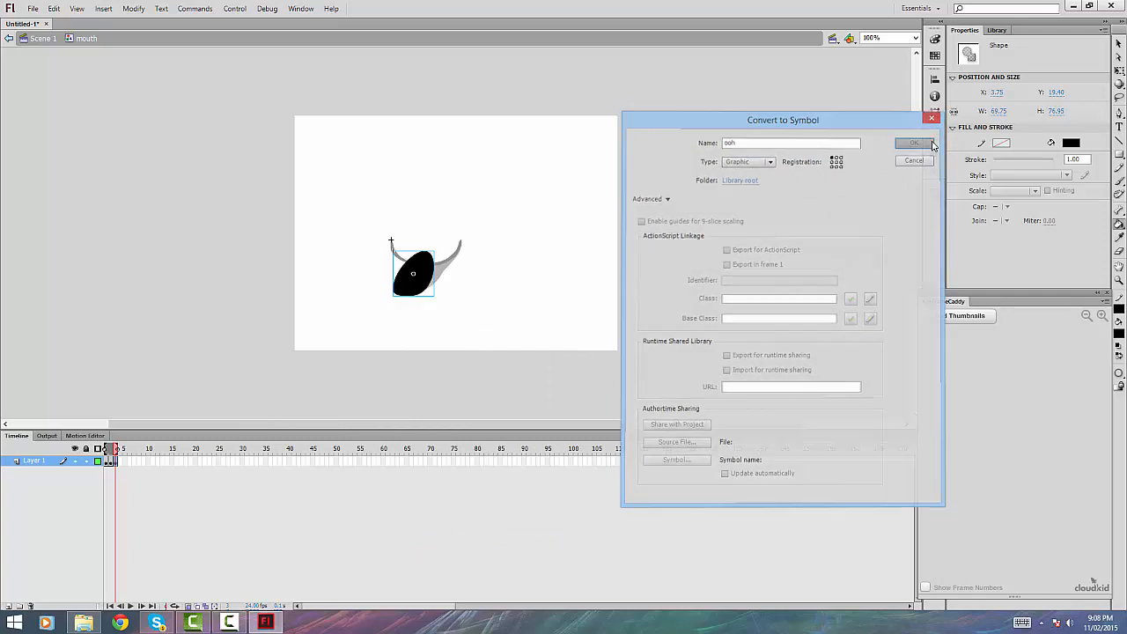
click(914, 144)
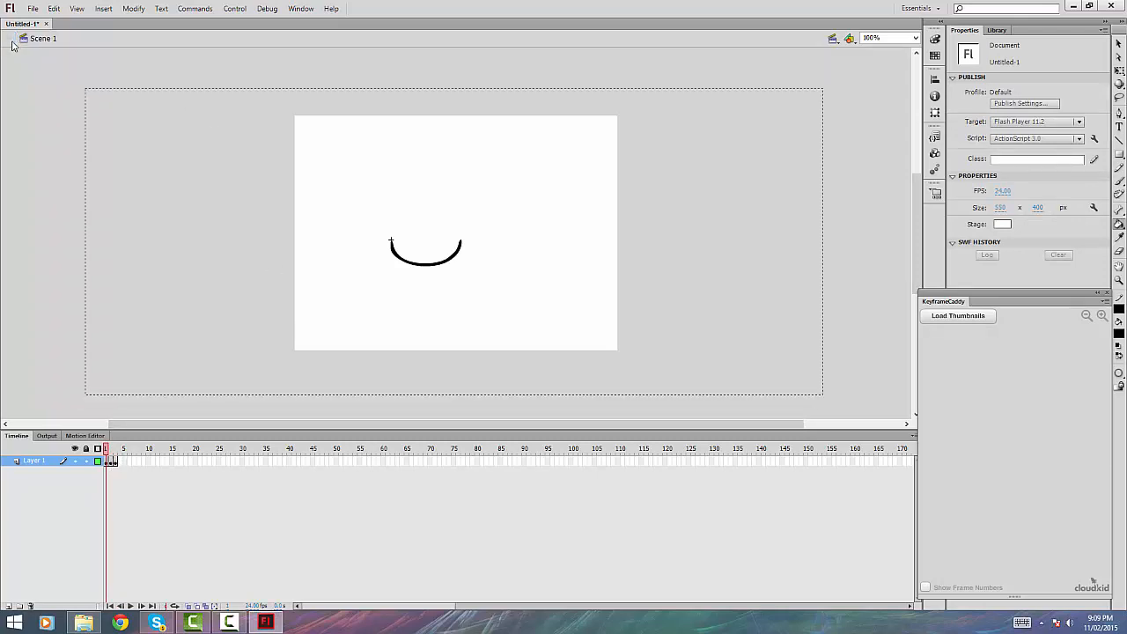
- Select Scene 1's first frame and load the three mouth symbols as KeyframeCaddy thumbnails
click(427, 254)
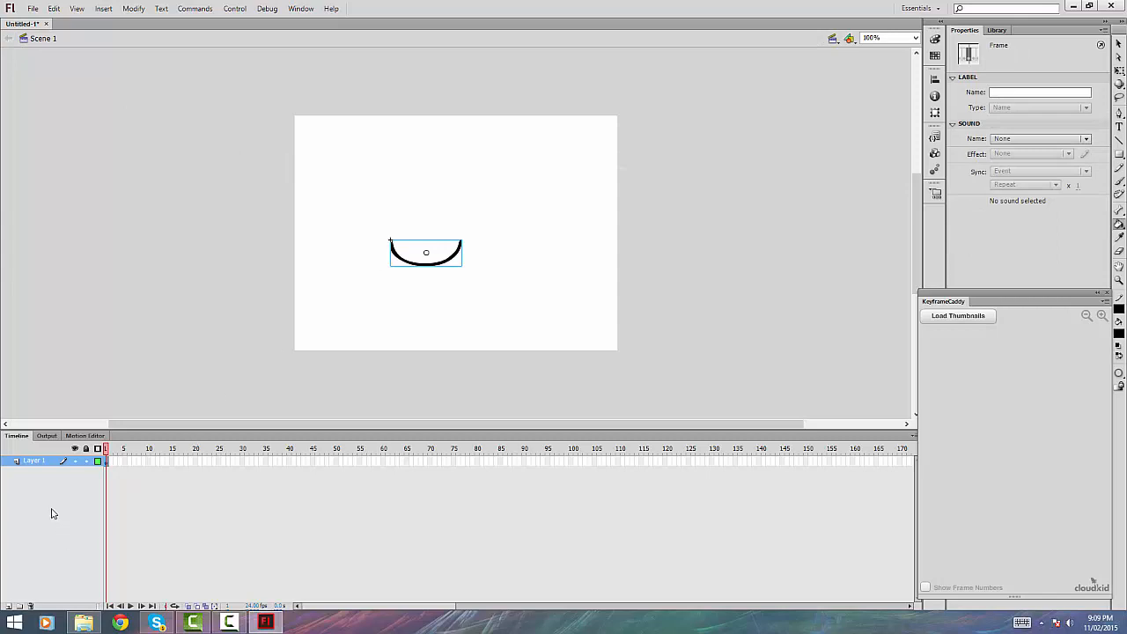
mouse_move(489, 504)
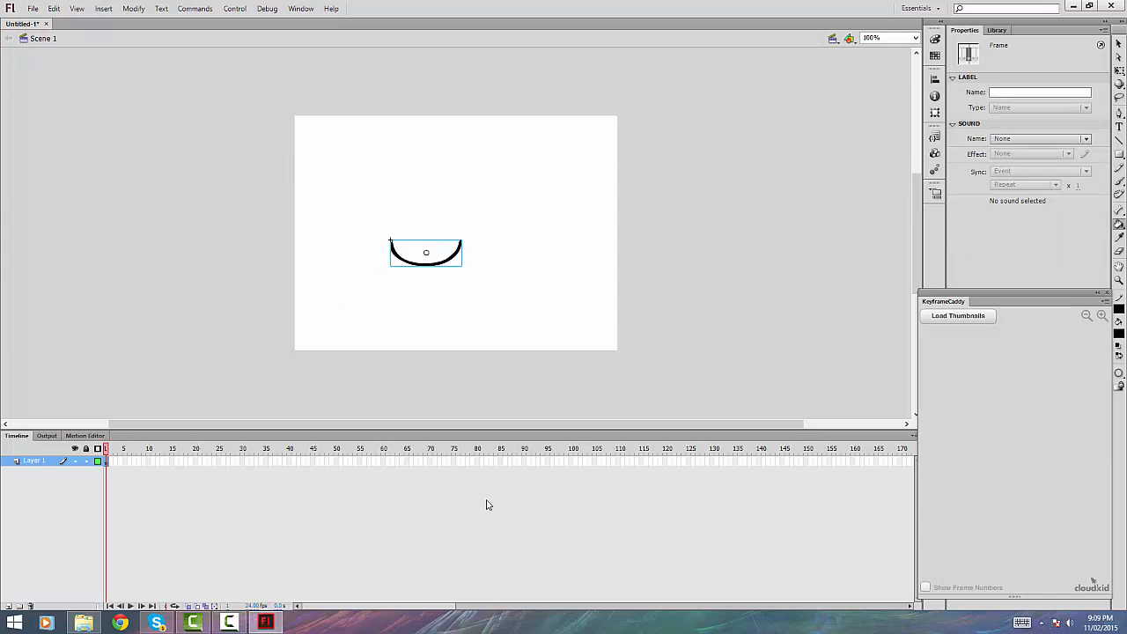
mouse_move(109, 497)
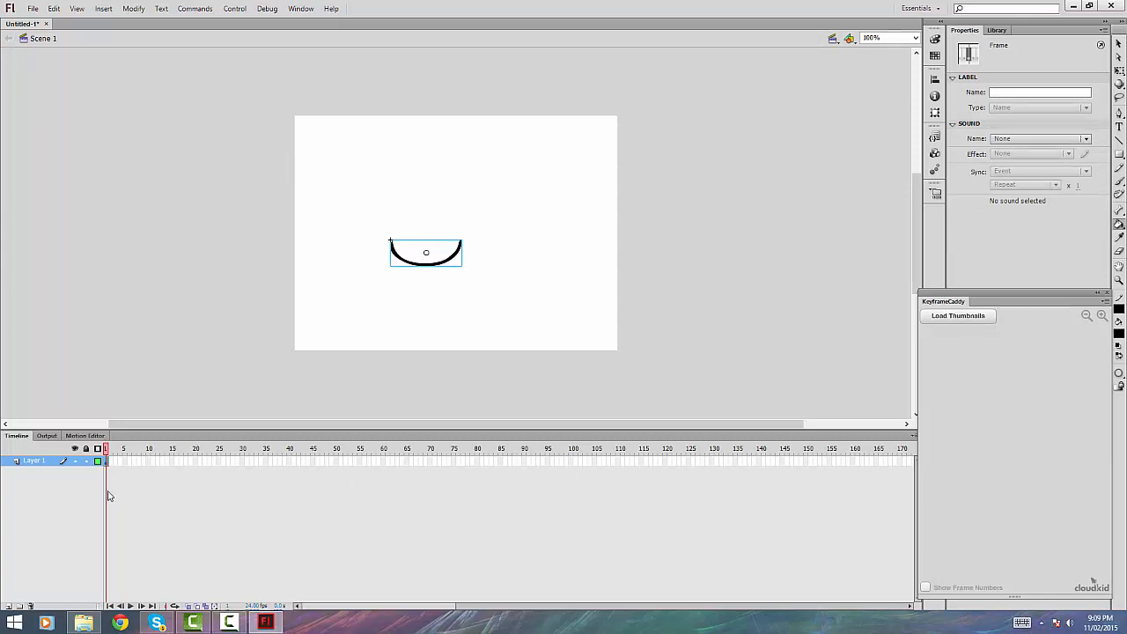
mouse_move(979, 344)
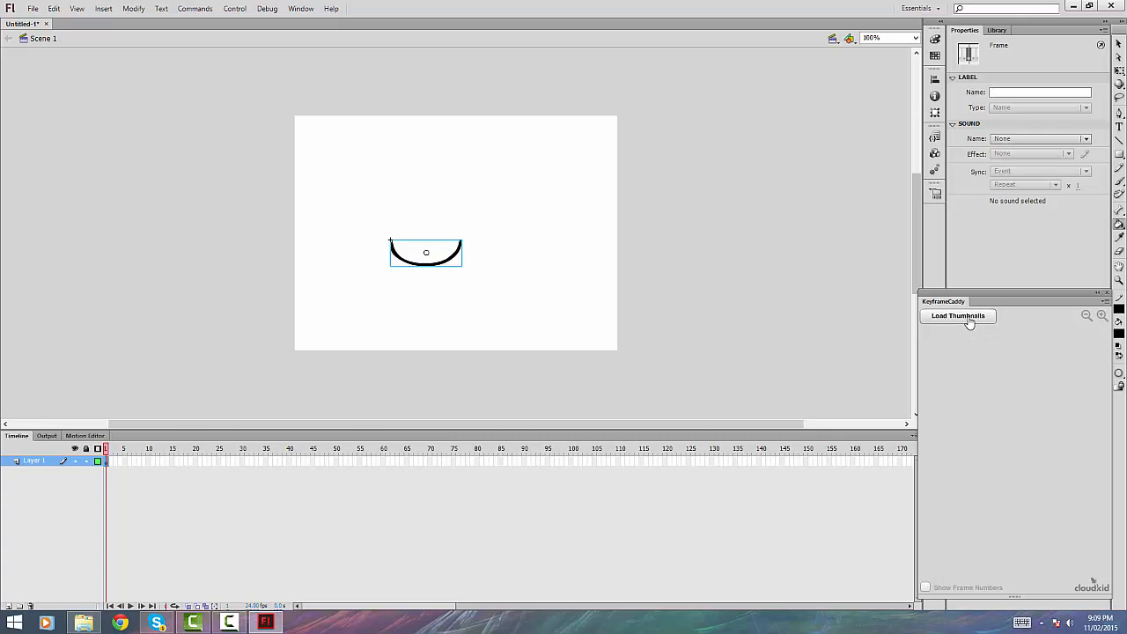
click(958, 315)
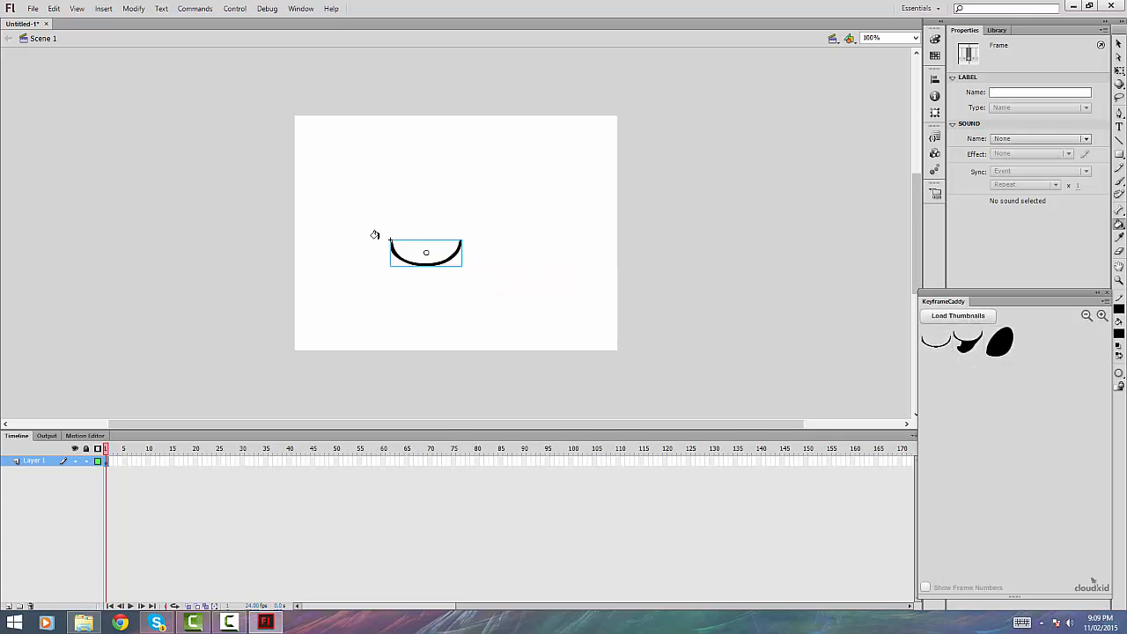
mouse_move(605, 271)
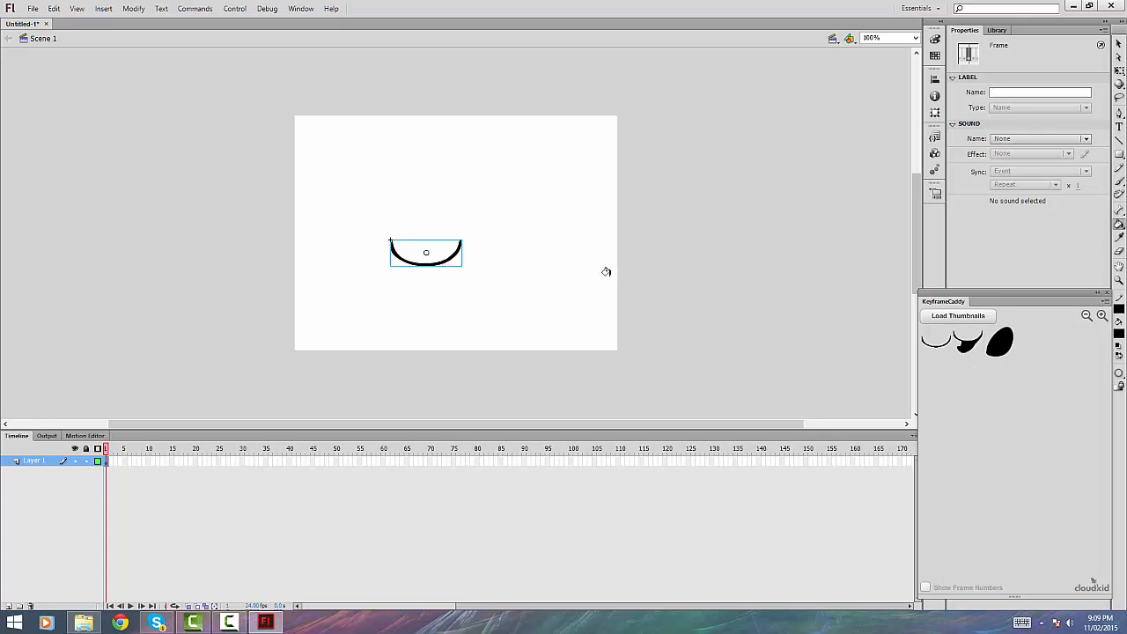
mouse_move(430, 255)
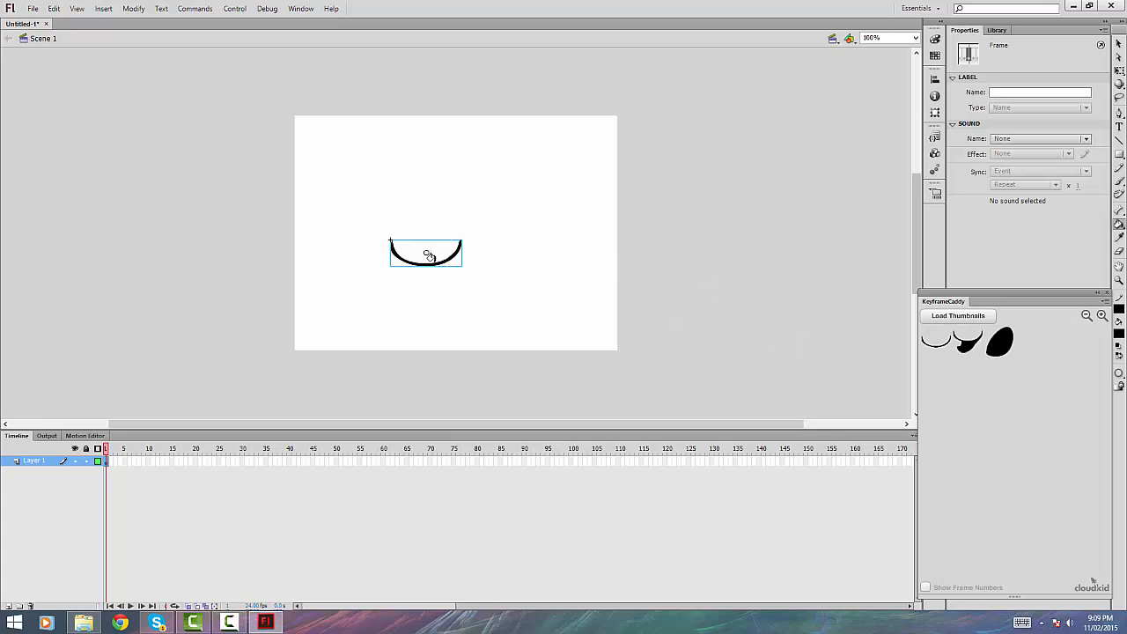
mouse_move(625, 317)
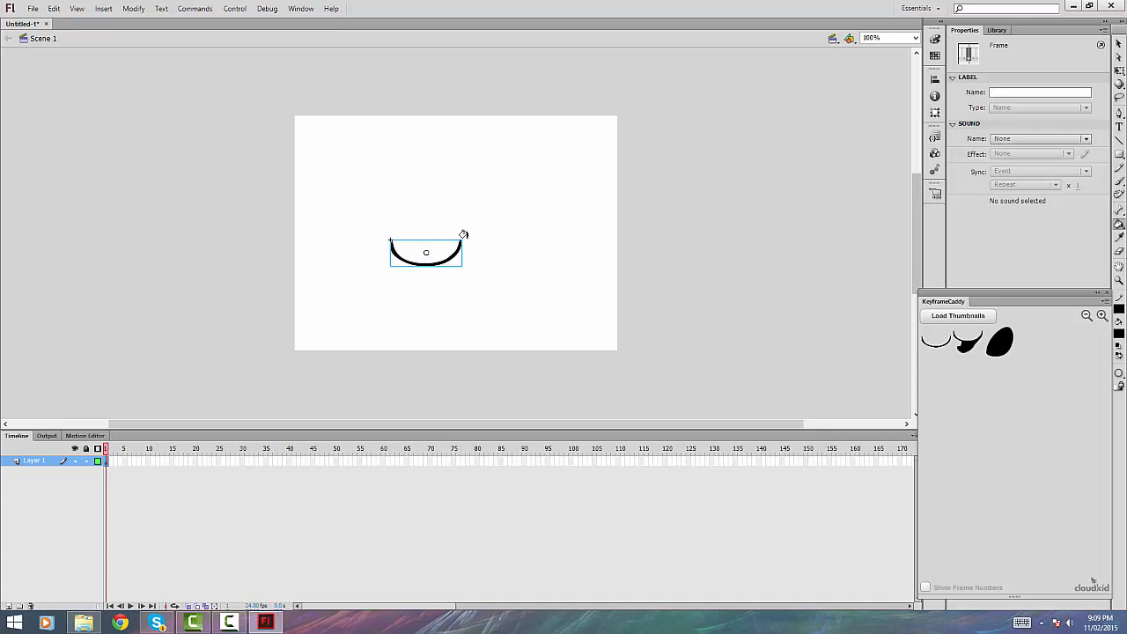
mouse_move(957, 422)
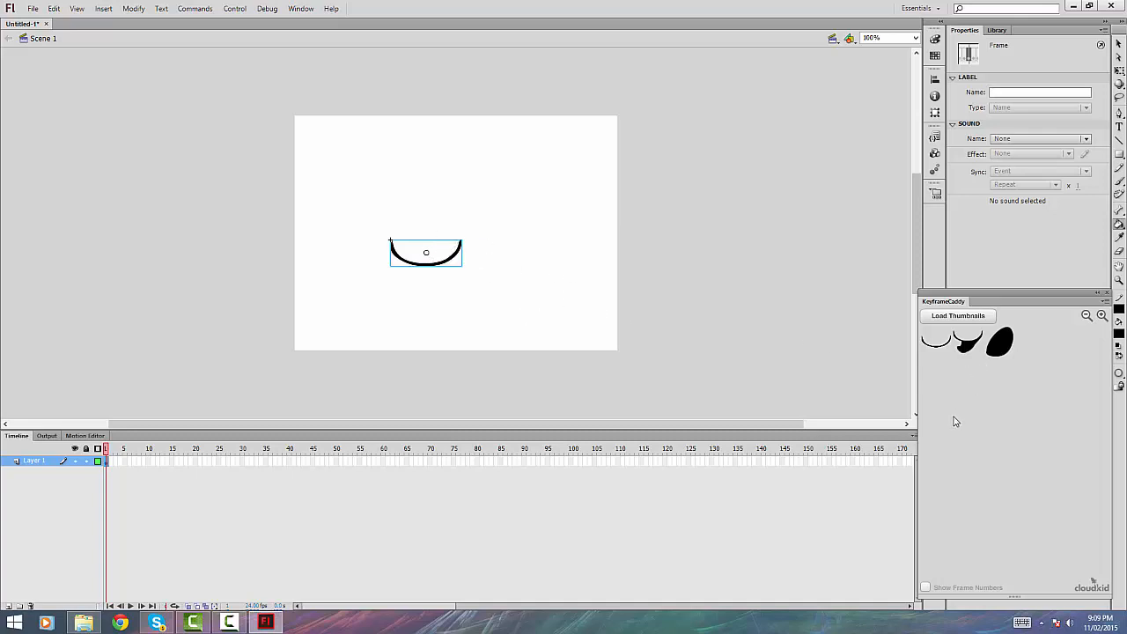
mouse_move(947, 425)
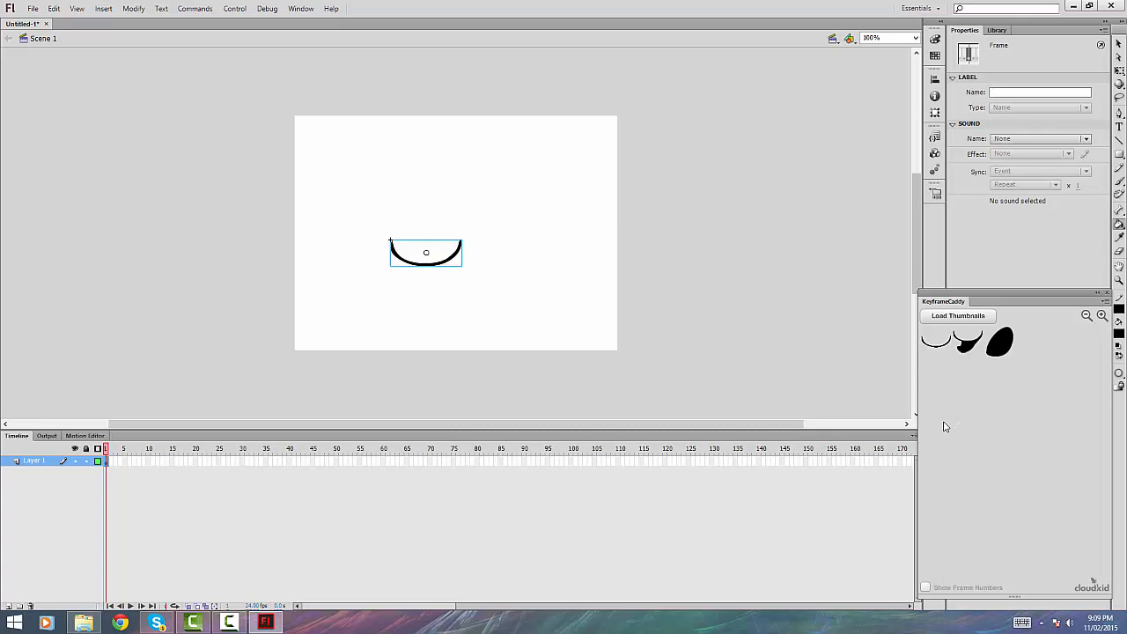
mouse_move(943, 429)
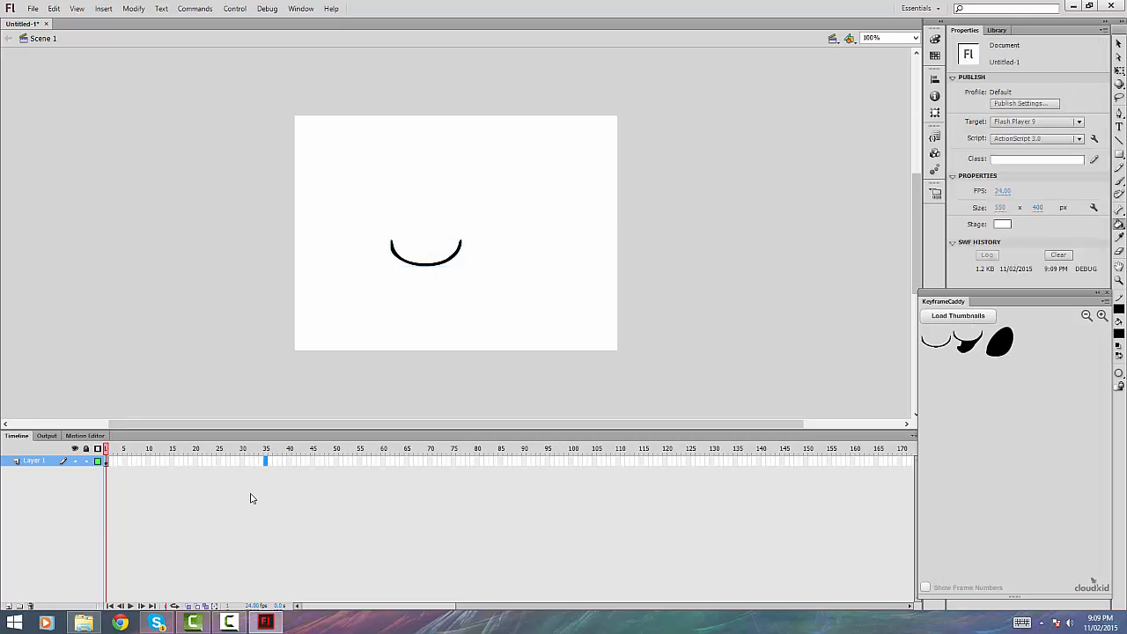
- Place the smile, tongue and oval mouths as successive keyframes and play the ~35-frame animation back
click(264, 461)
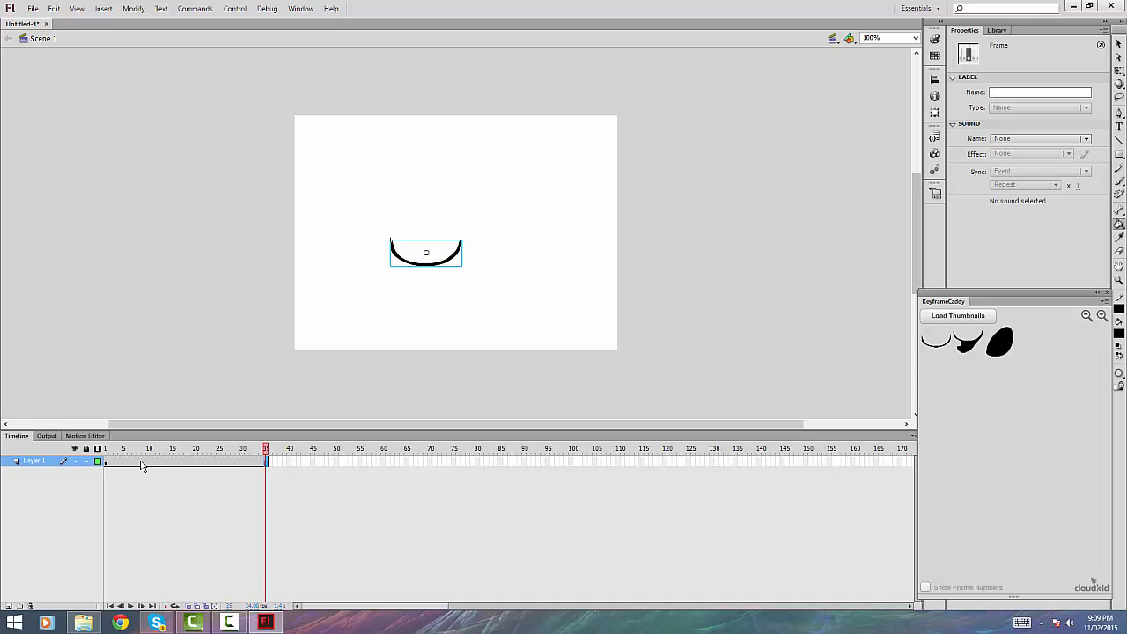
click(137, 449)
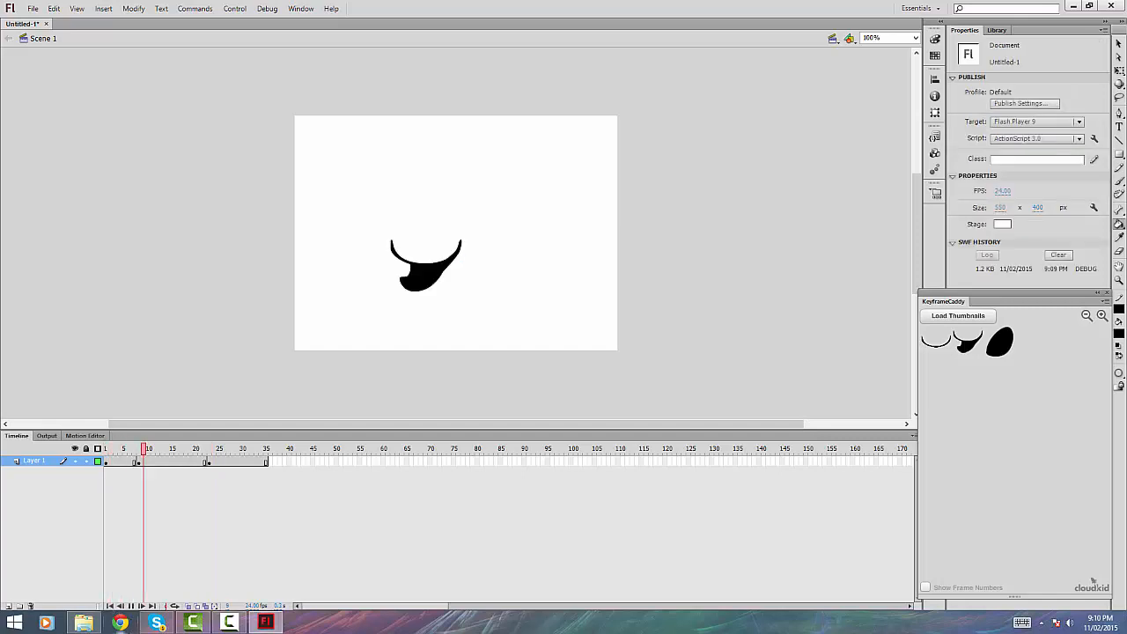
click(266, 449)
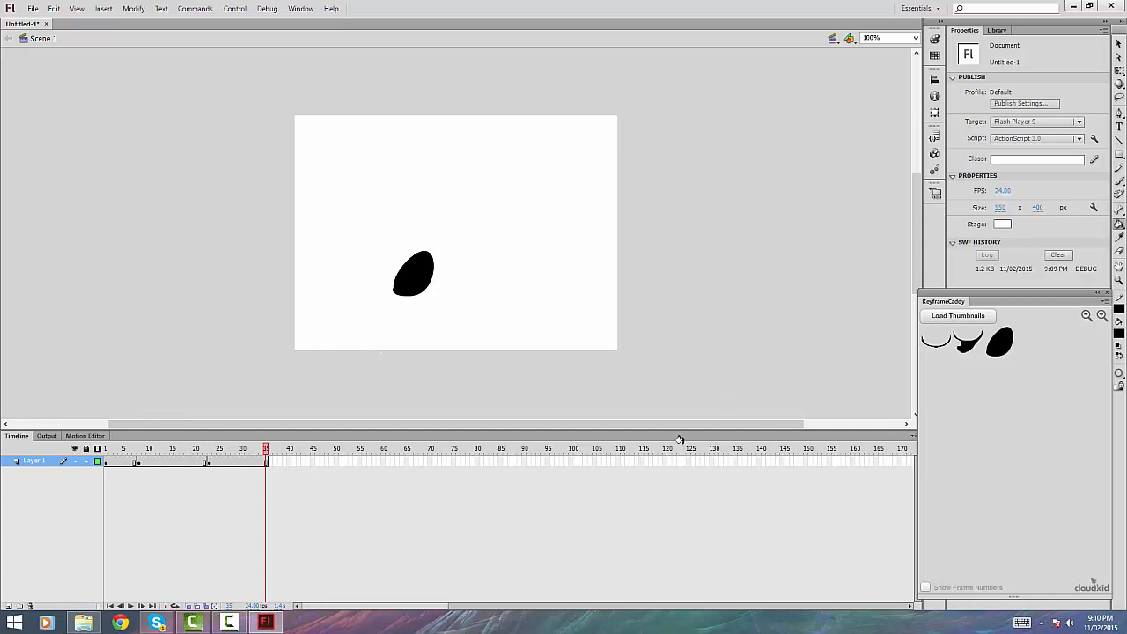
mouse_move(672, 472)
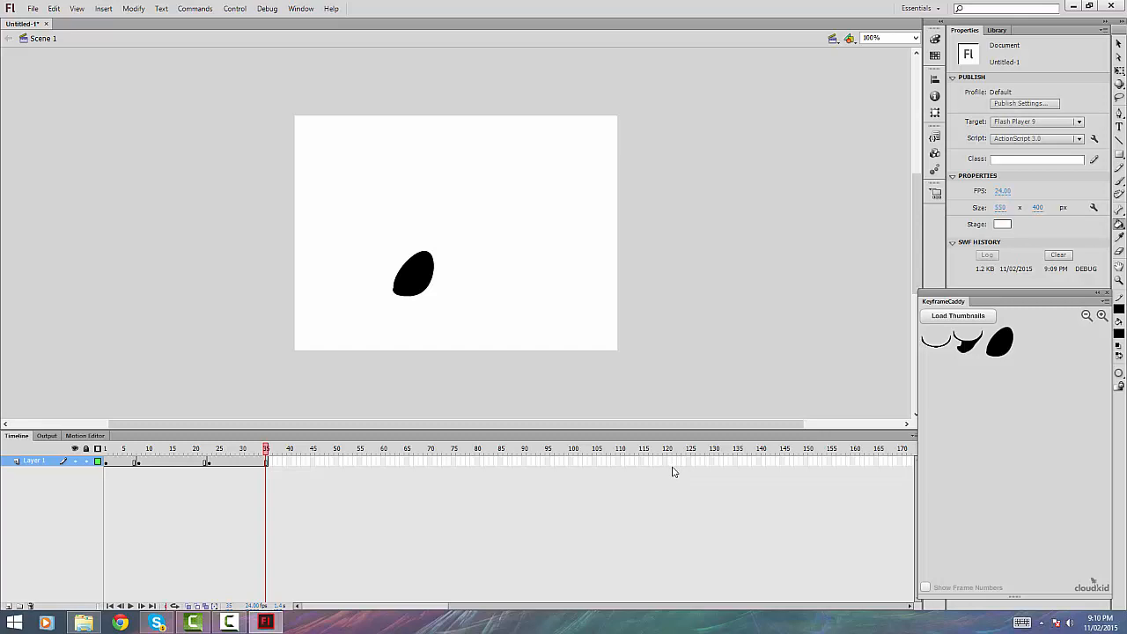
mouse_move(669, 474)
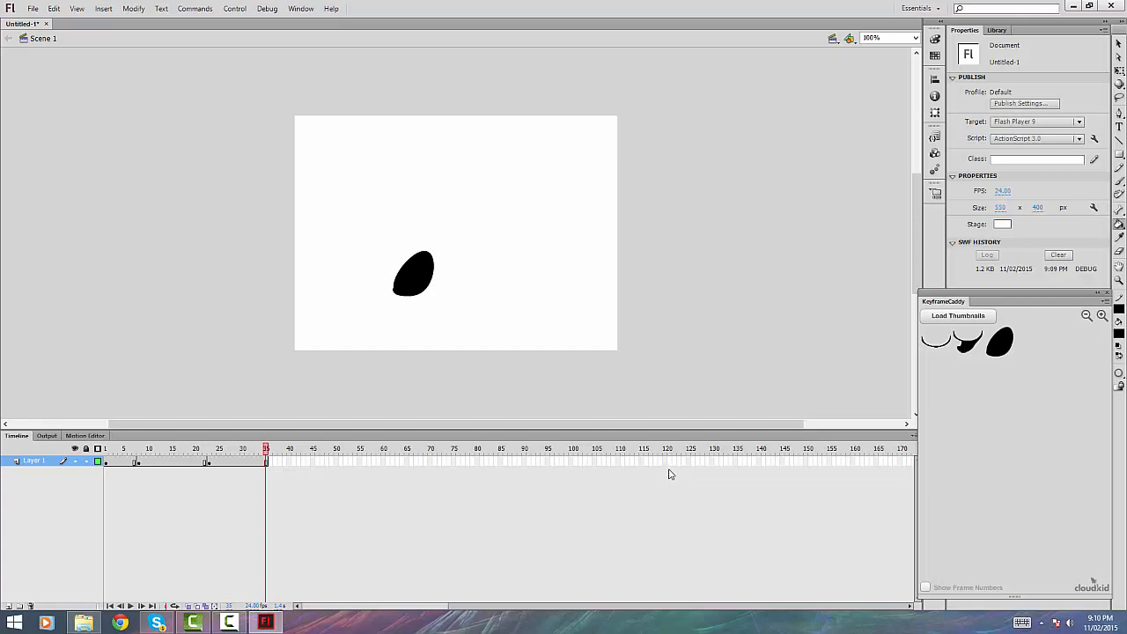
mouse_move(662, 480)
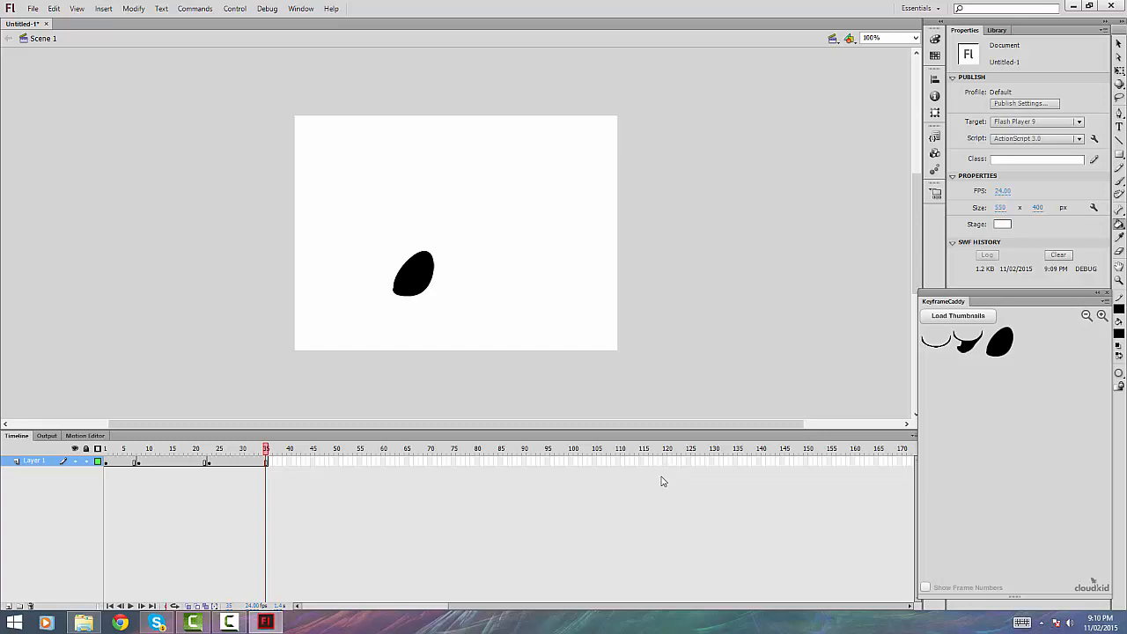